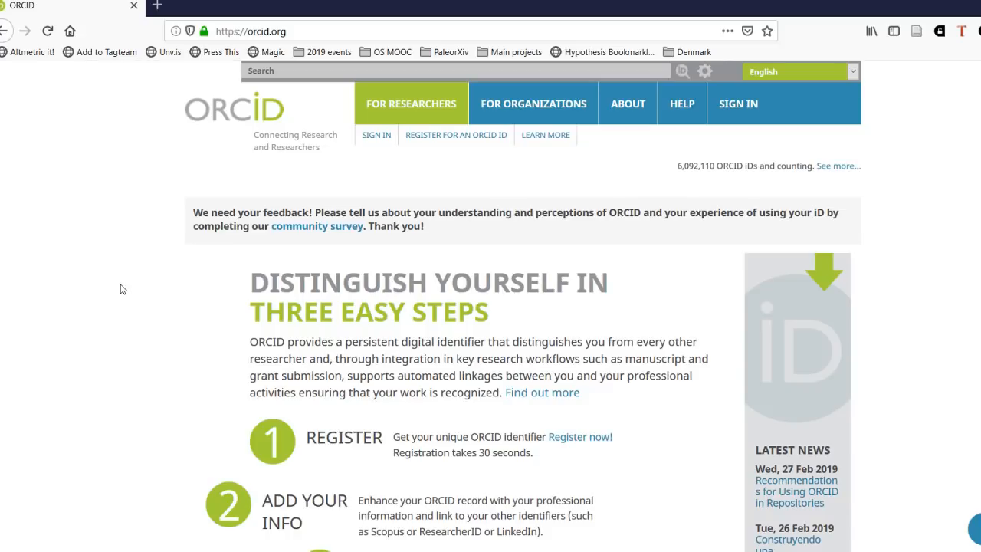
pyautogui.moveTo(467, 144)
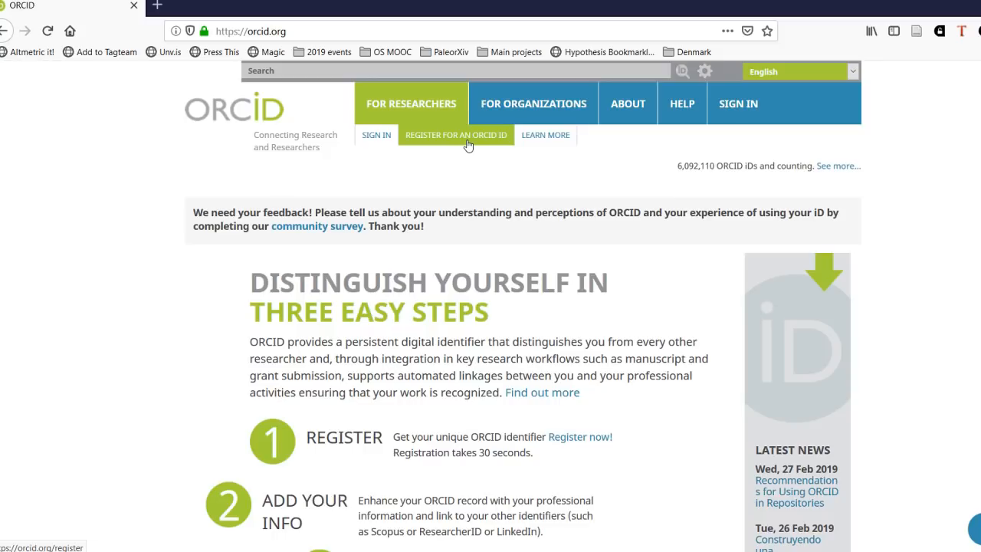
pyautogui.moveTo(463, 164)
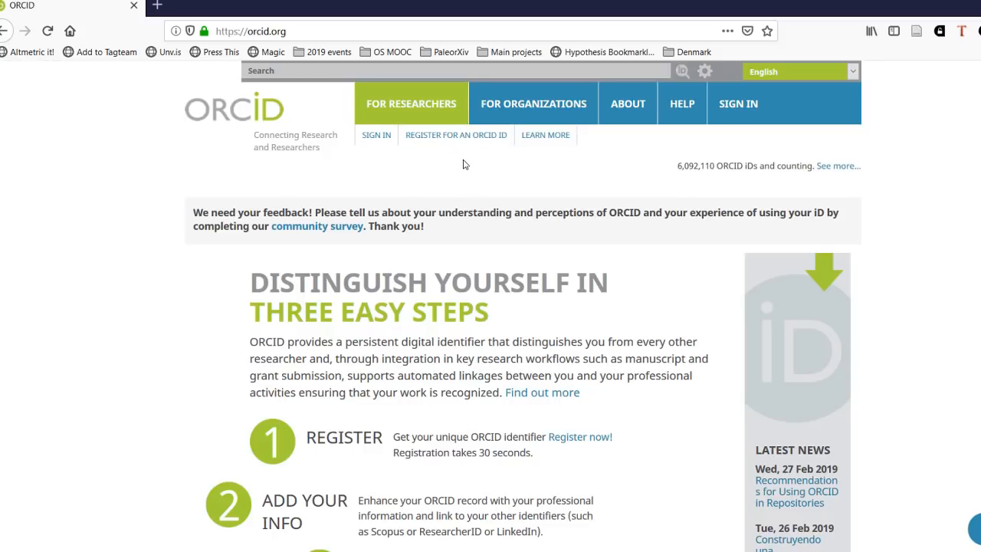
# - Start ORCID registration and review the form's name, email, password, visibility and terms sections
pyautogui.click(457, 135)
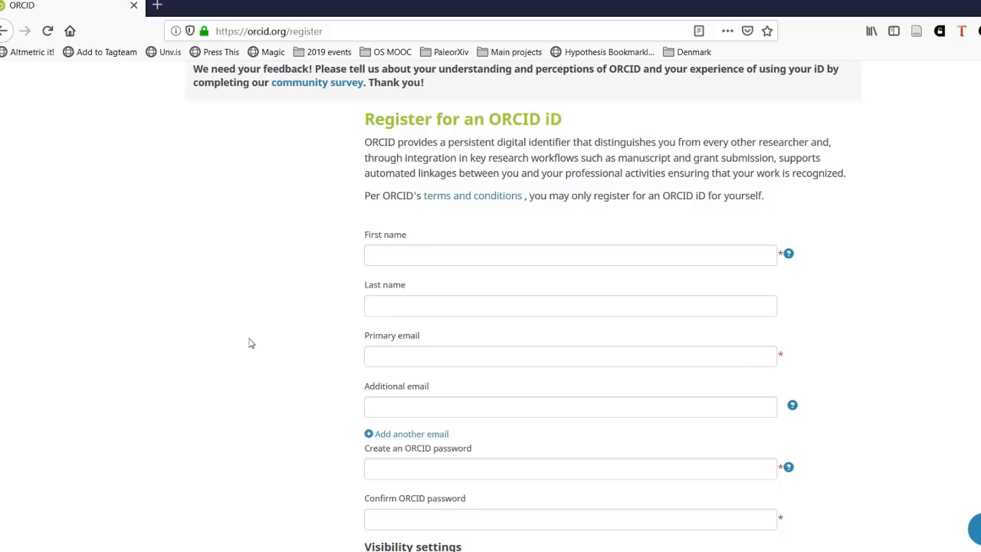
pyautogui.scroll(-3)
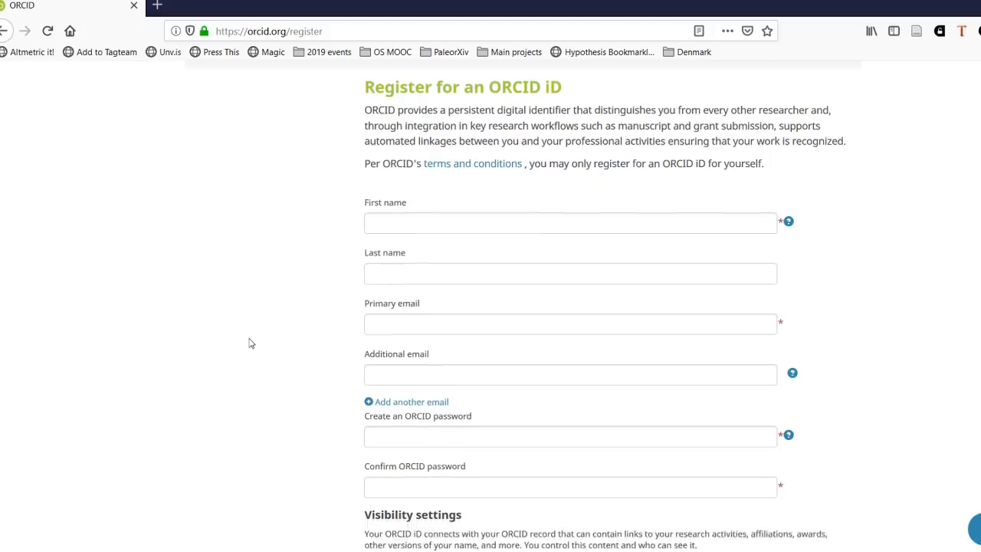
pyautogui.scroll(-3)
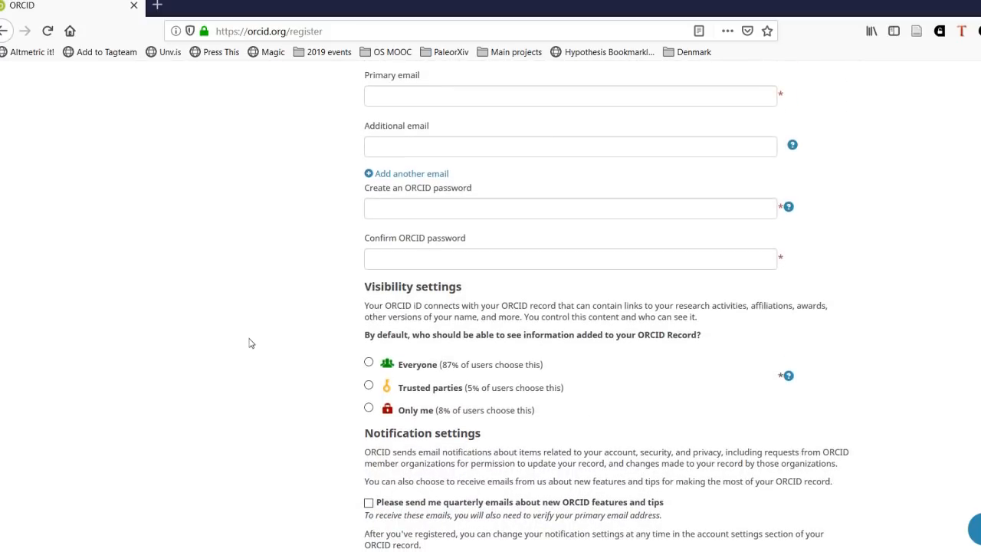
pyautogui.scroll(-3)
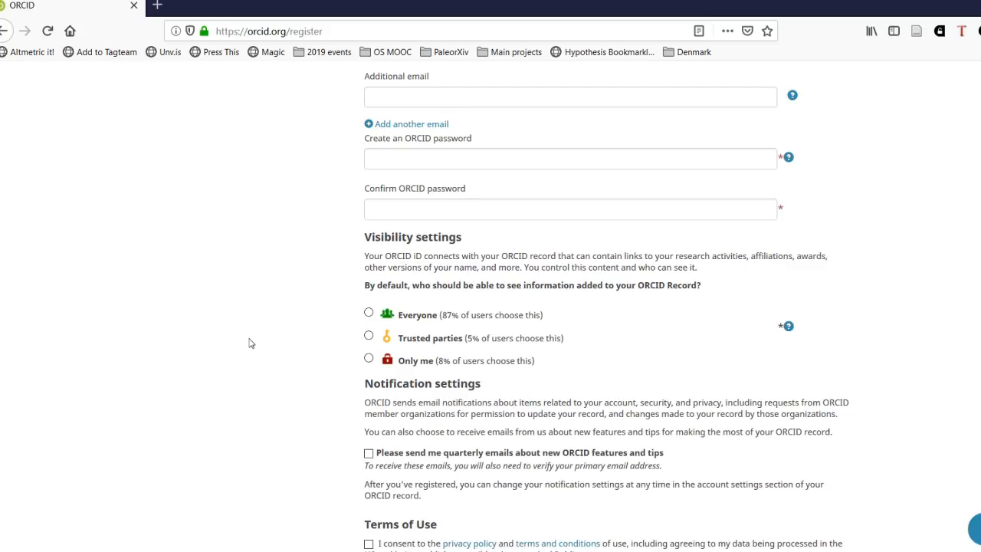
pyautogui.scroll(-3)
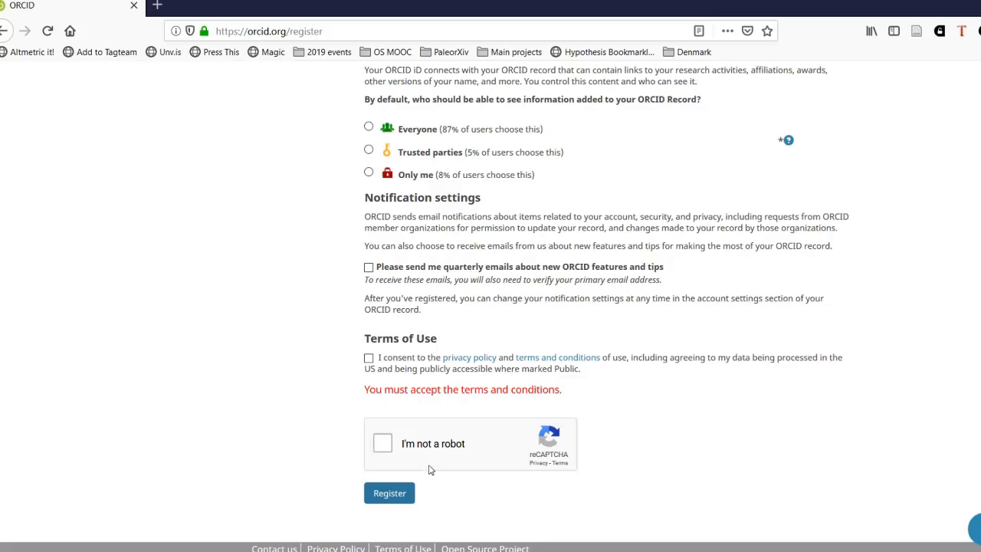
pyautogui.moveTo(306, 417)
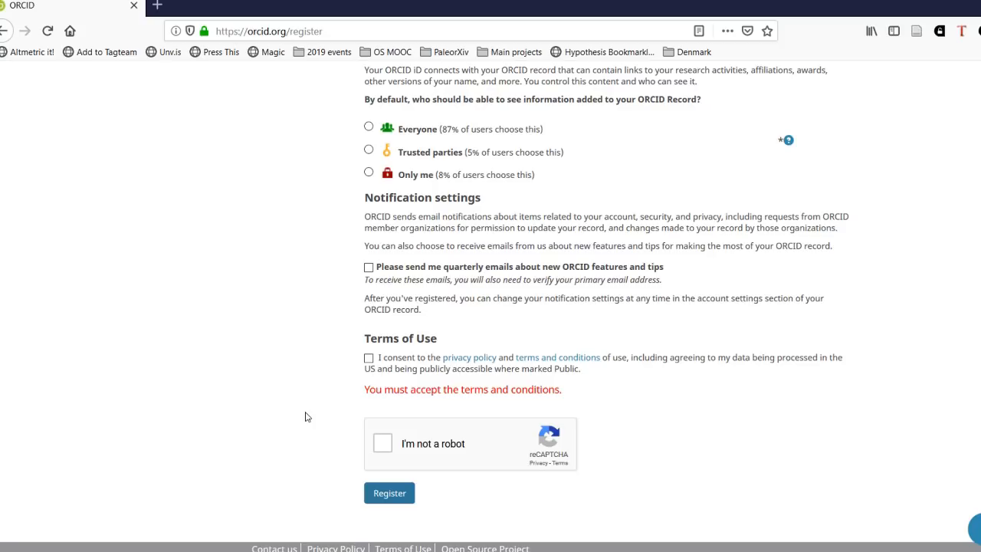
pyautogui.click(390, 492)
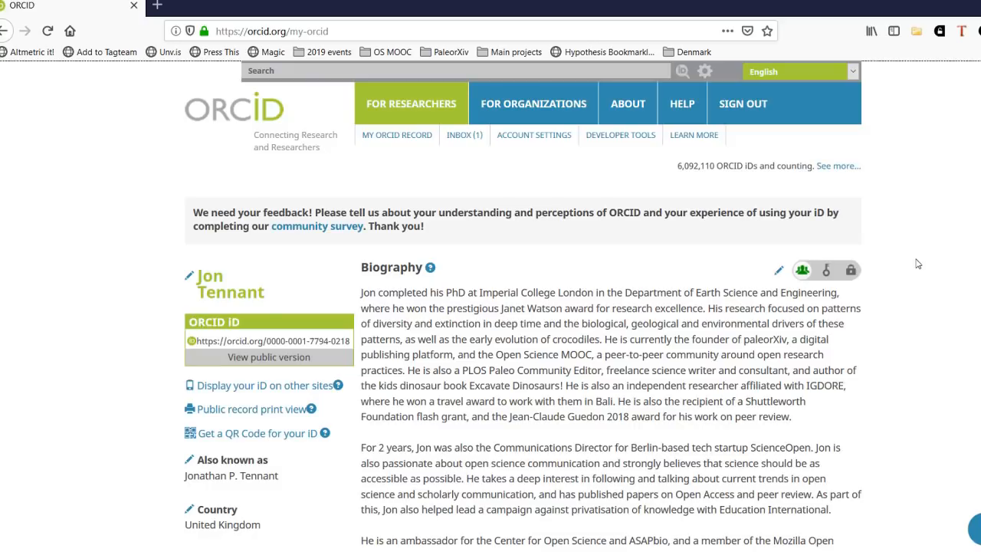
pyautogui.moveTo(778, 393)
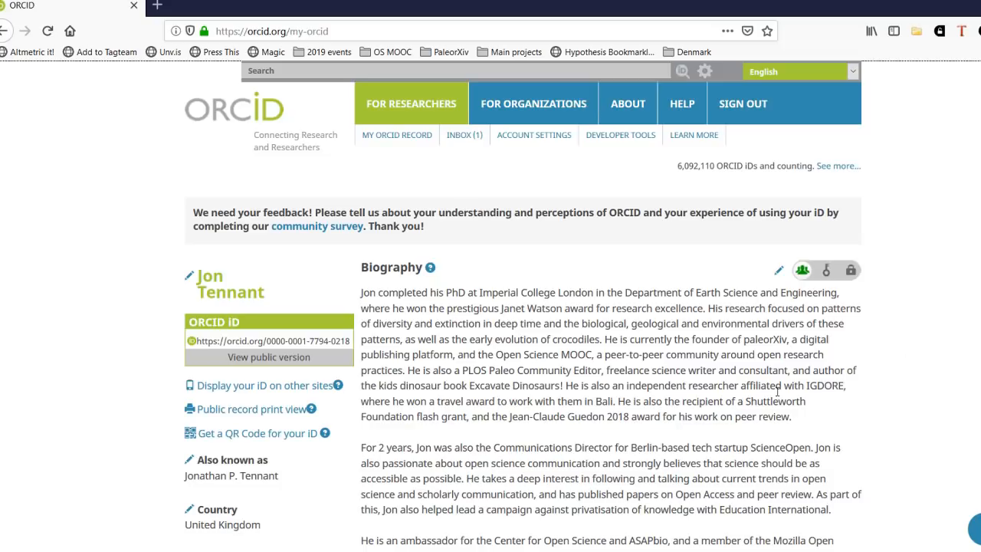
# - Review the ORCID record's biography, country, keywords and websites sections
pyautogui.scroll(-3)
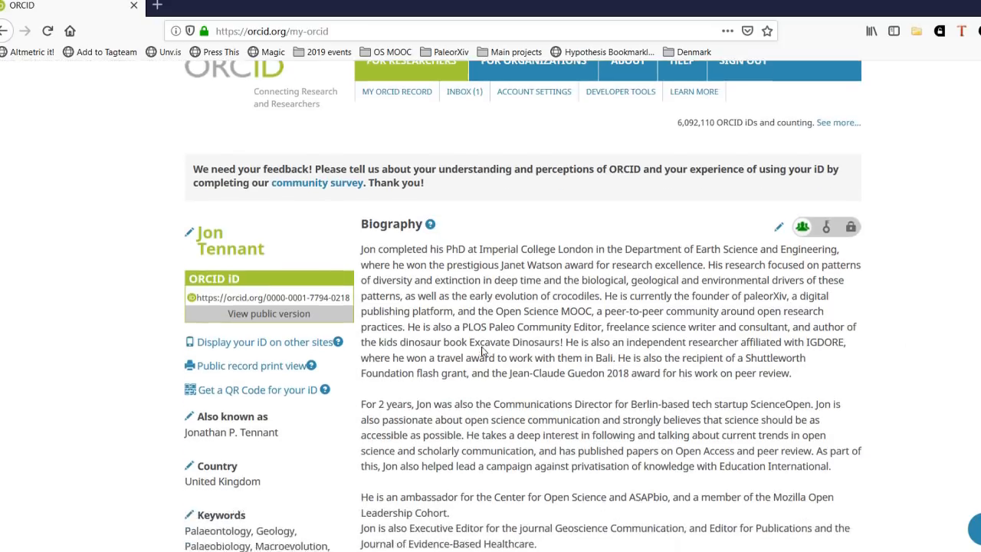
pyautogui.scroll(-3)
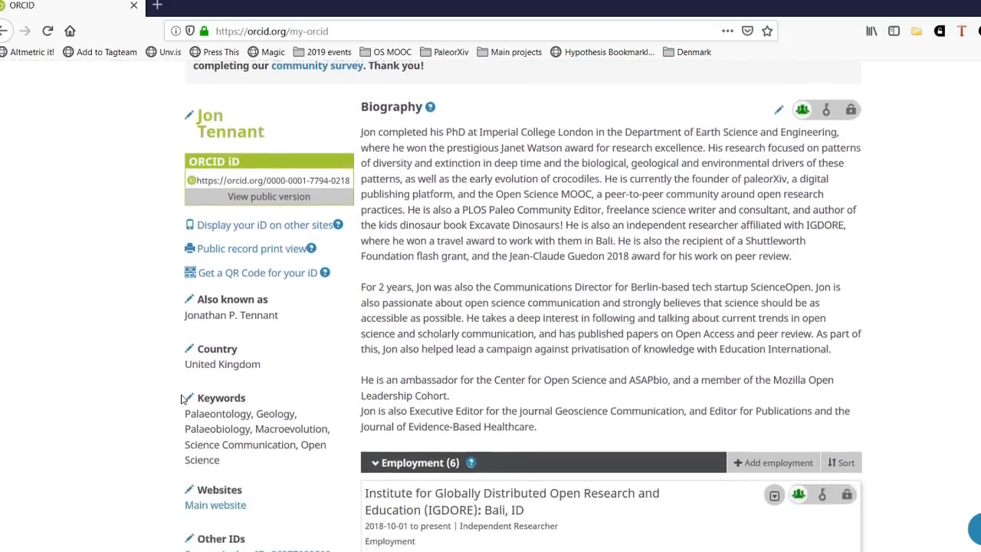
pyautogui.scroll(-3)
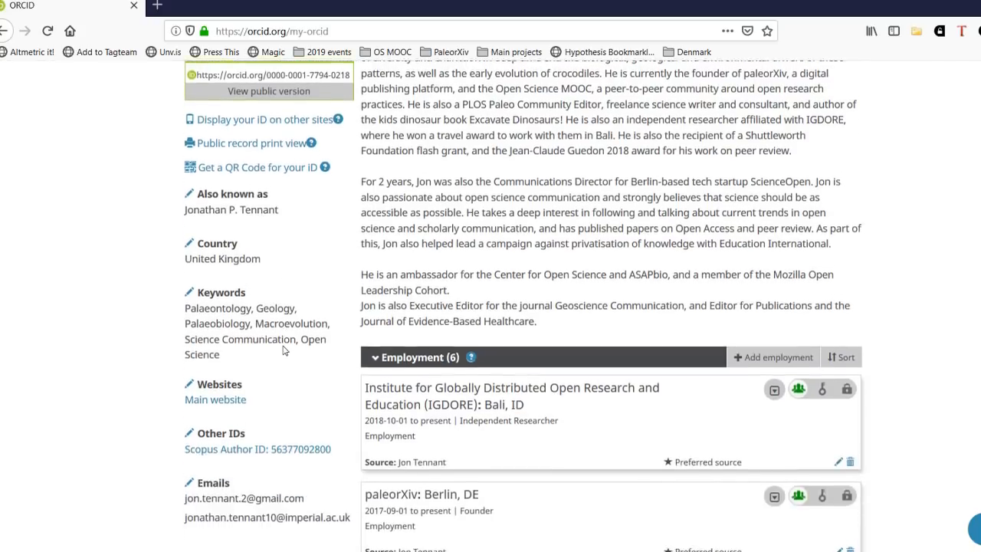
pyautogui.scroll(-3)
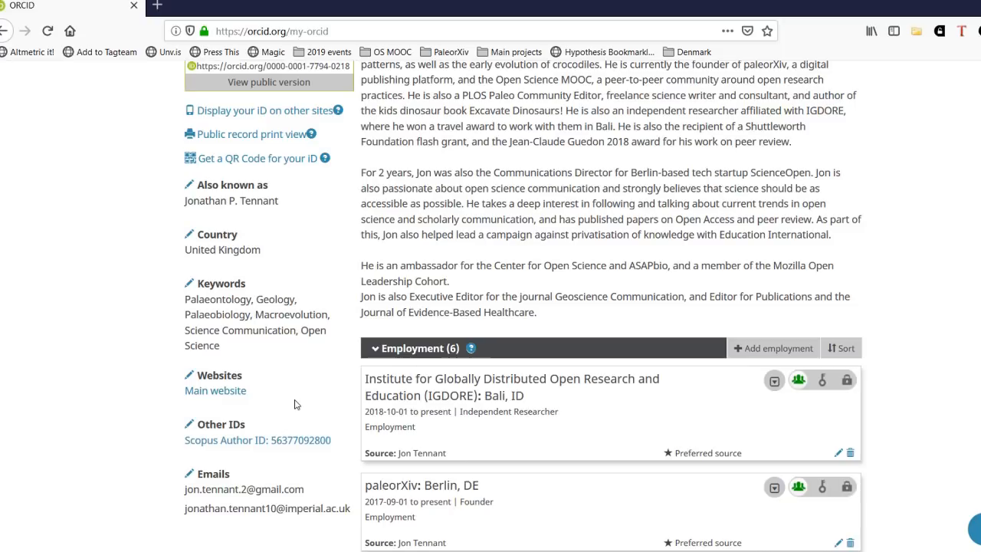
pyautogui.scroll(-3)
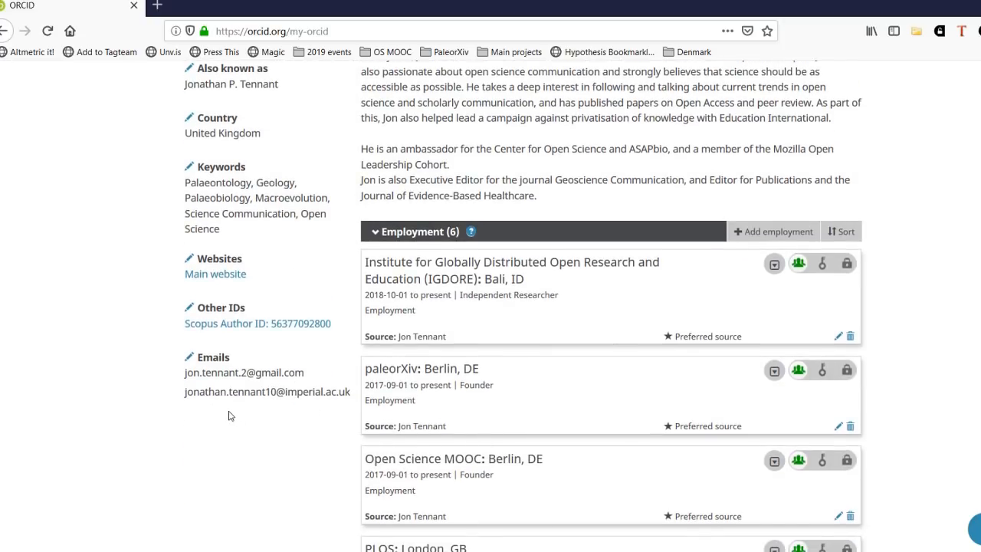
pyautogui.scroll(3)
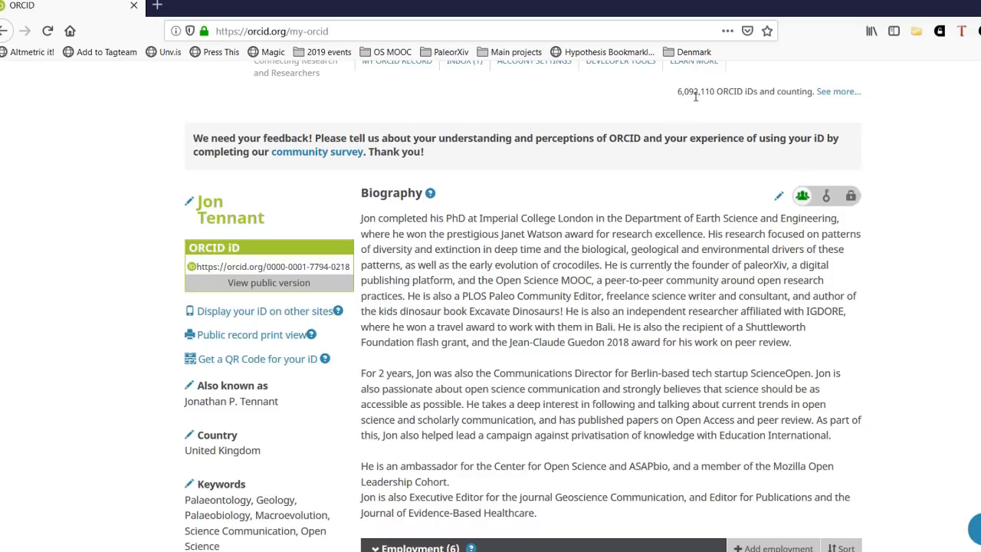
pyautogui.moveTo(682, 118)
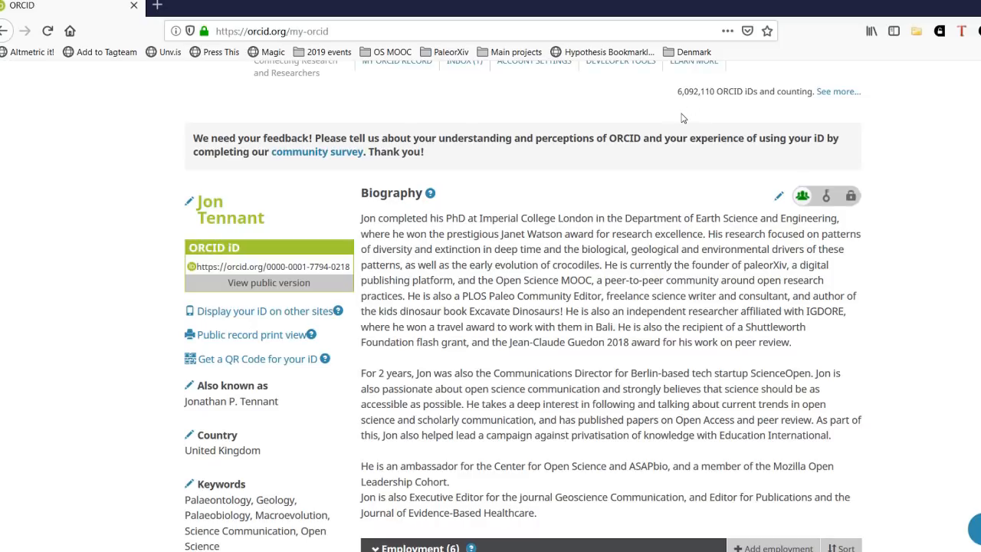
pyautogui.moveTo(742, 460)
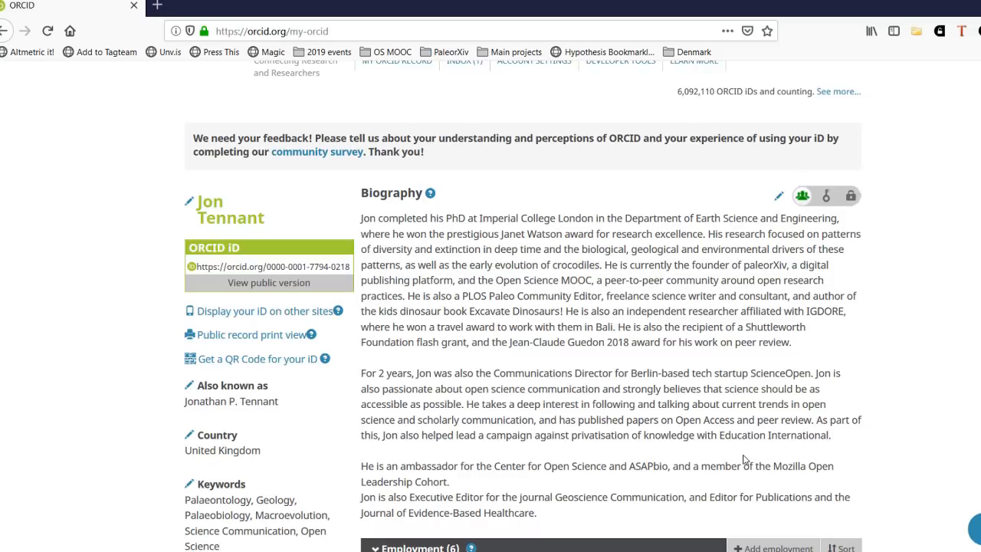
# - Continue through employment, education, membership, funding and the 39 works
pyautogui.scroll(-3)
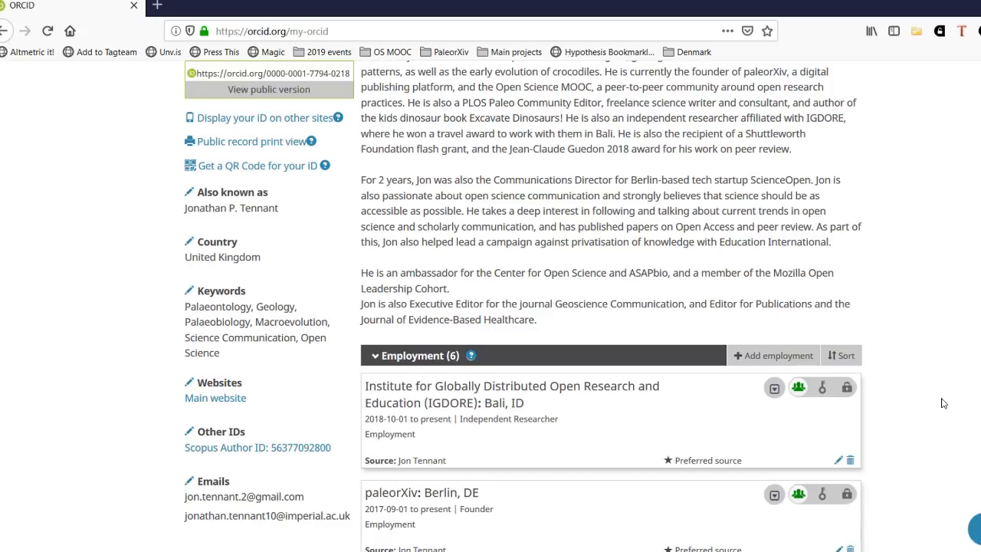
pyautogui.scroll(-3)
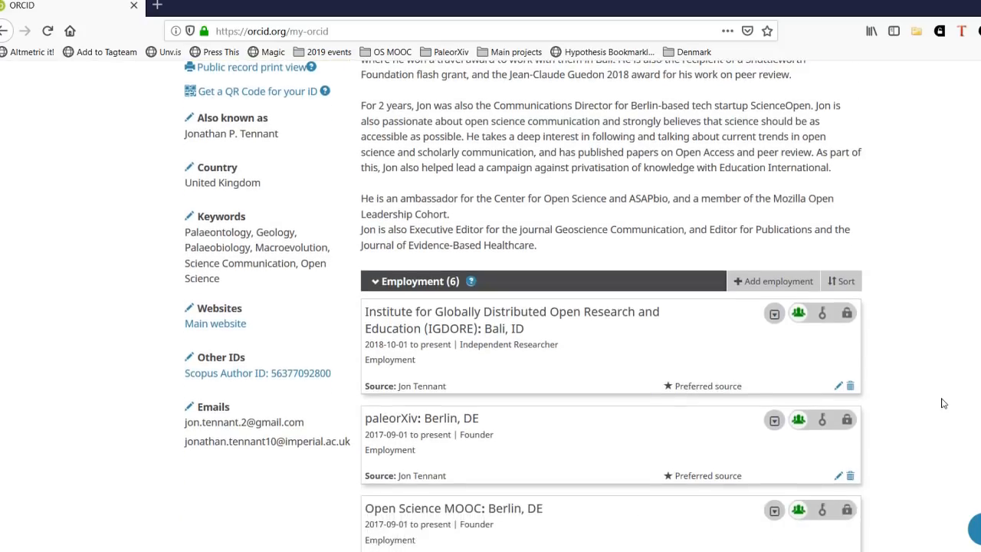
pyautogui.scroll(-3)
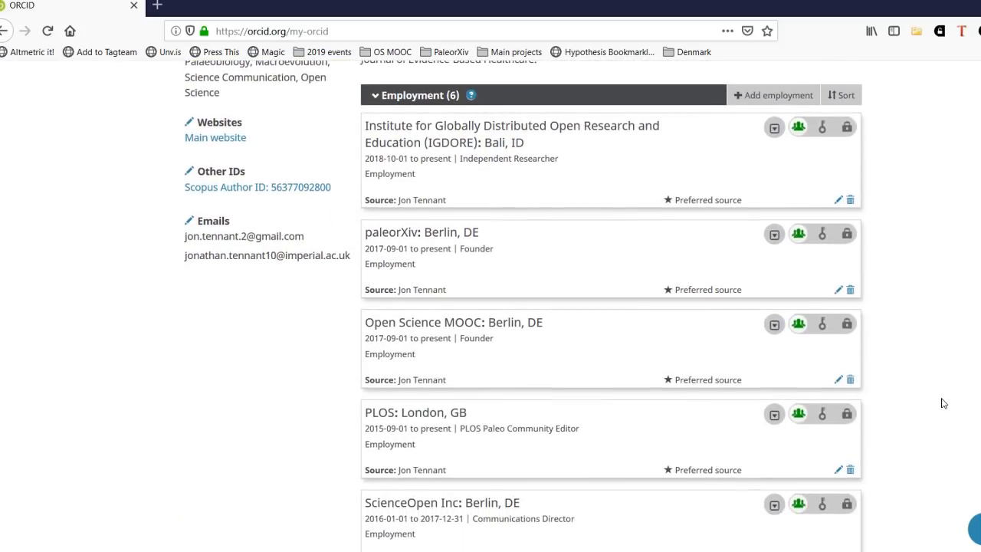
pyautogui.scroll(-3)
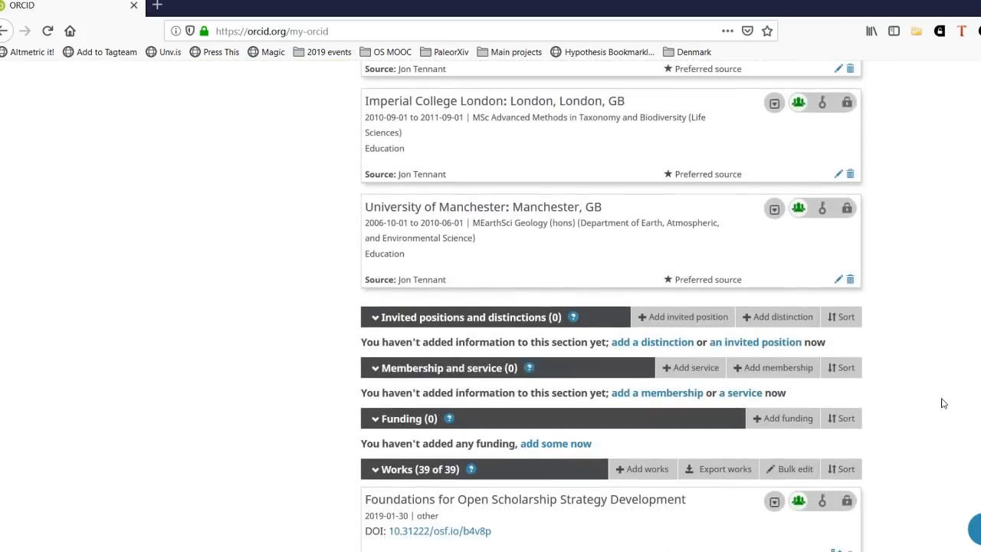
pyautogui.scroll(-3)
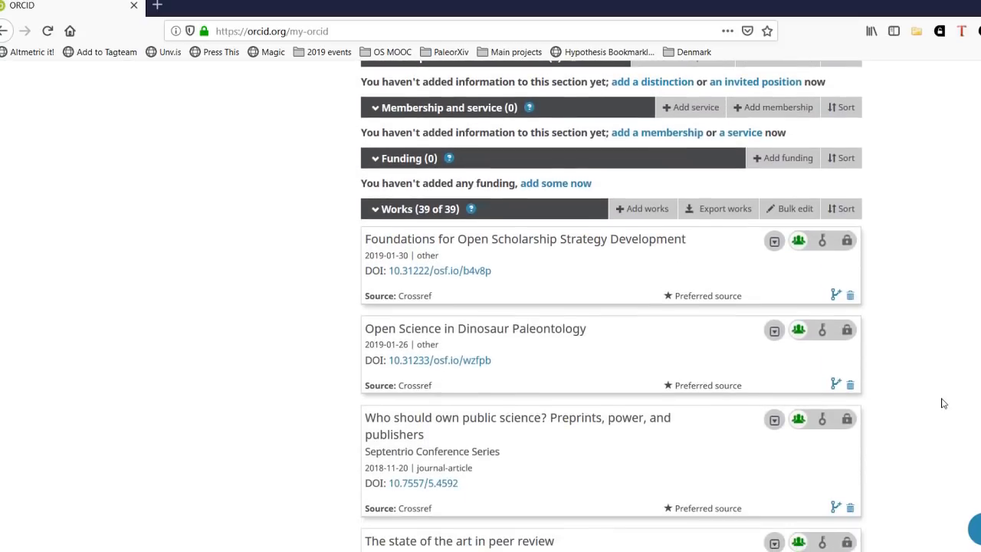
pyautogui.click(642, 208)
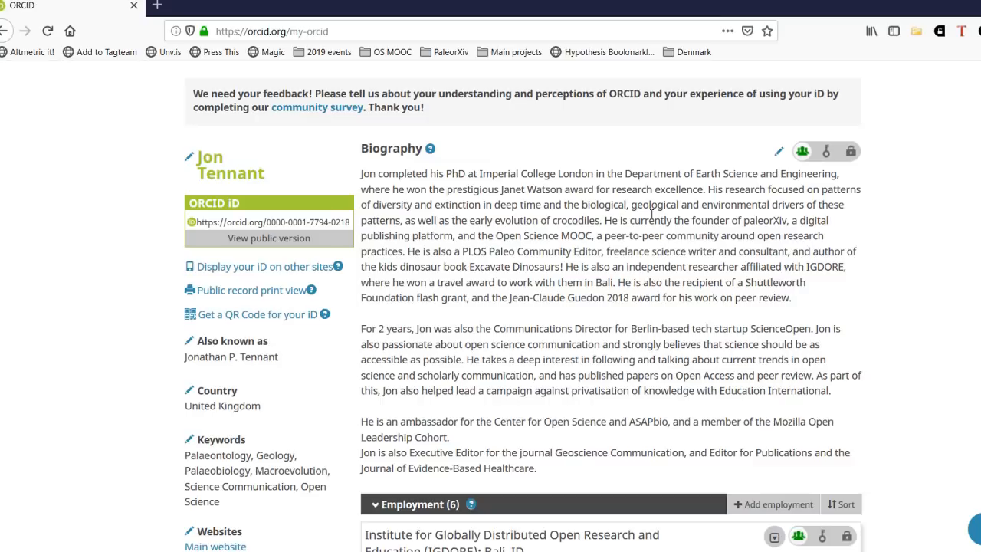
# - Reach the Works section with 39 works and show the Add works choices
pyautogui.scroll(-3)
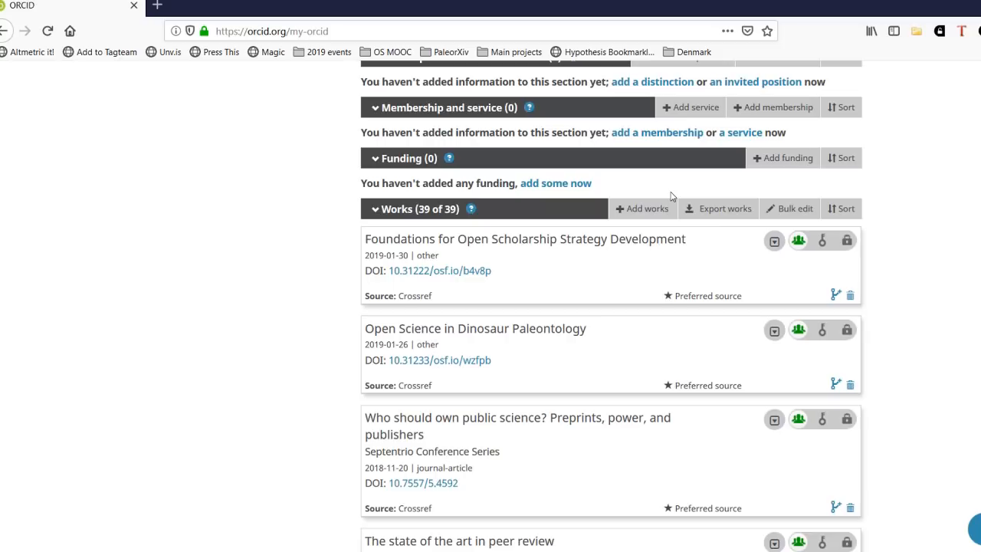
pyautogui.click(642, 209)
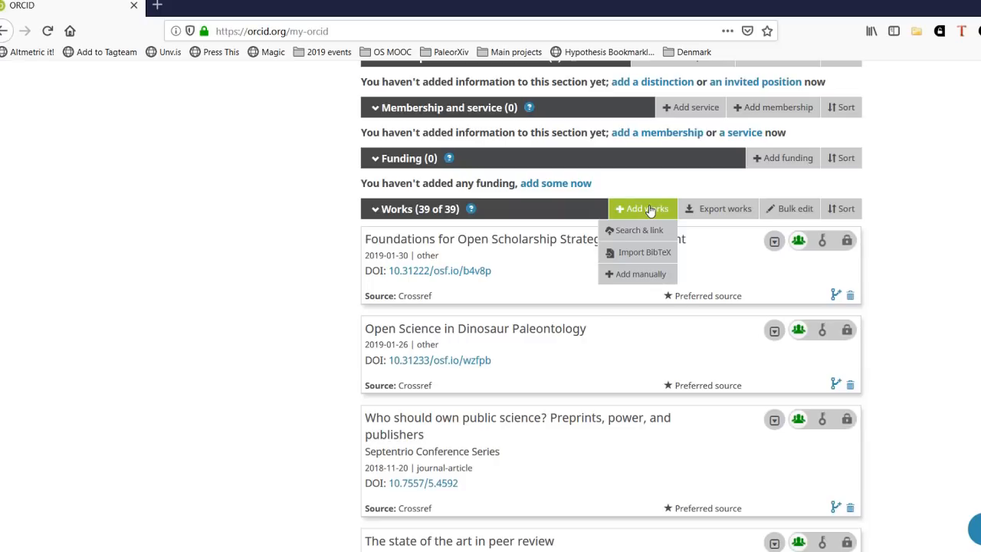
pyautogui.moveTo(633, 230)
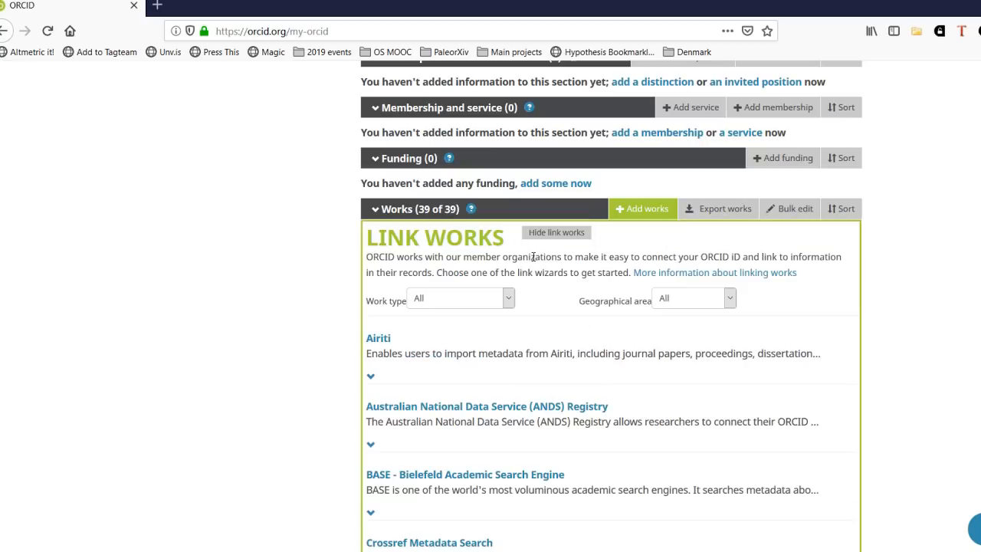
# - Browse the Search & link import wizards and start a Crossref Metadata Search
pyautogui.scroll(-3)
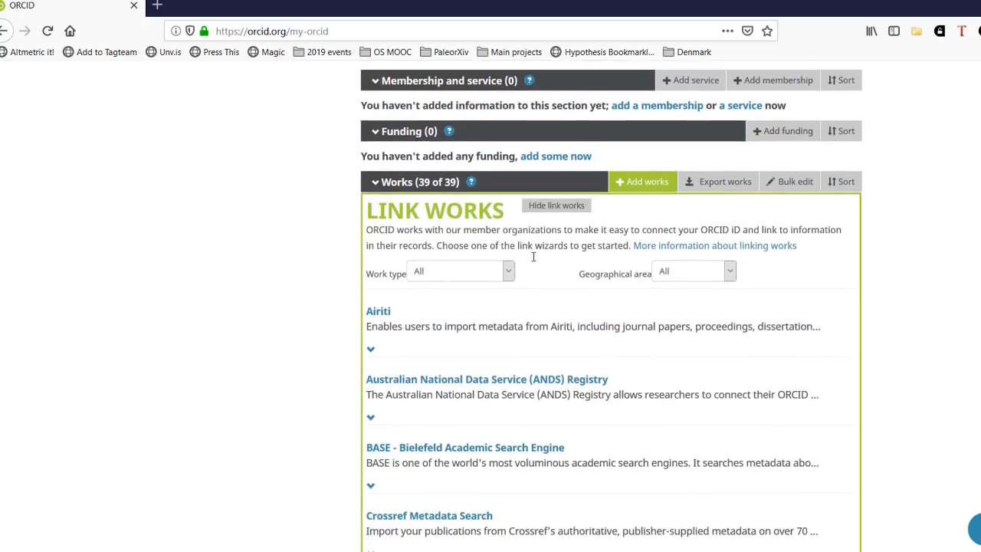
pyautogui.moveTo(512, 271)
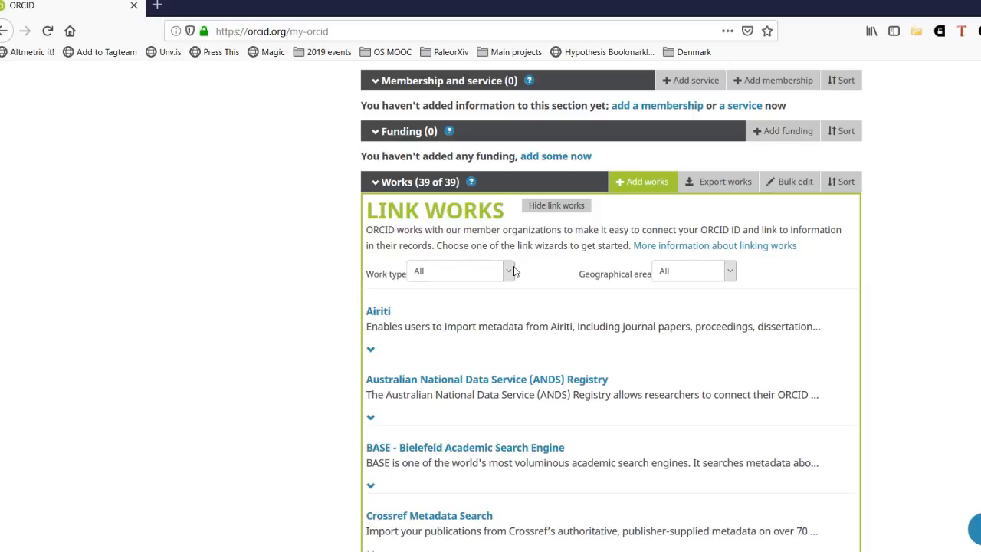
pyautogui.scroll(-3)
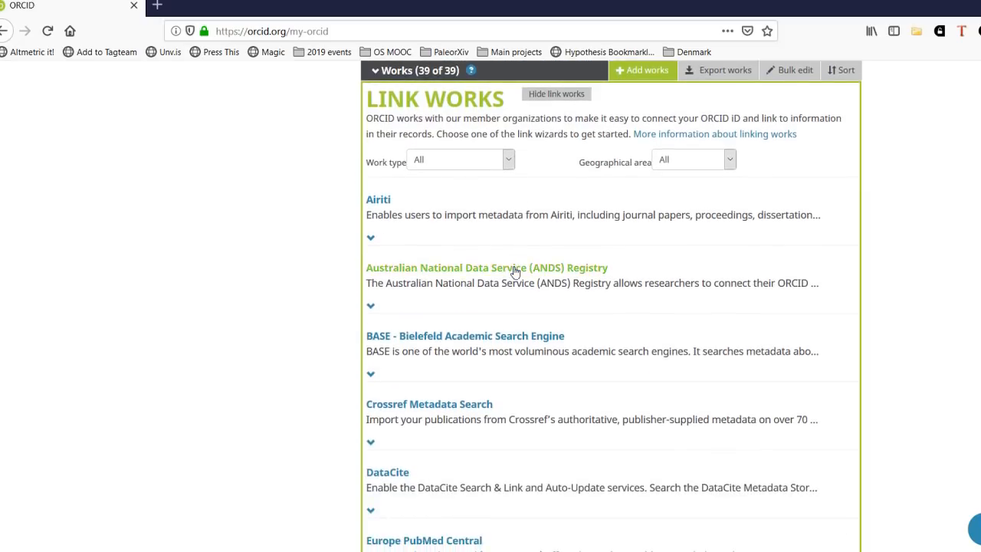
pyautogui.scroll(-3)
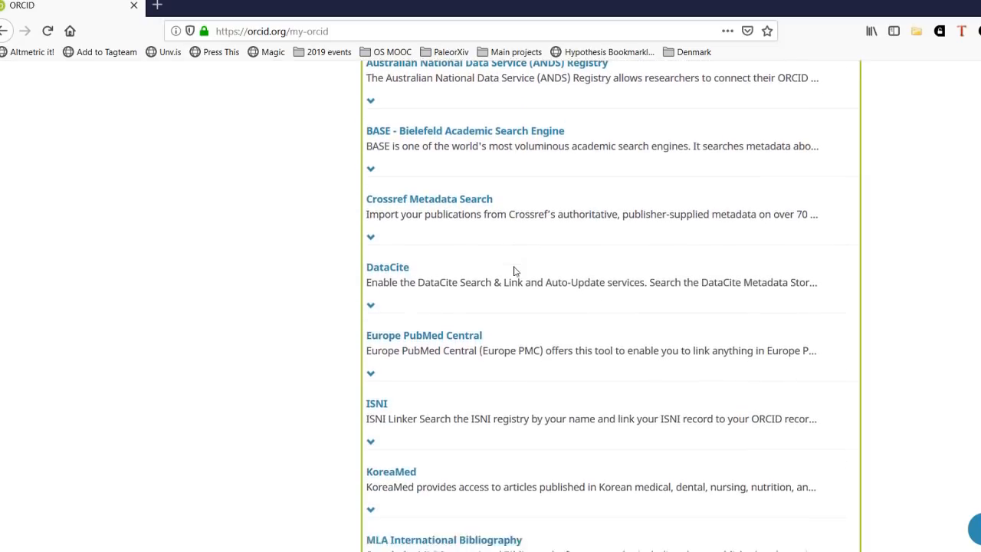
pyautogui.scroll(-3)
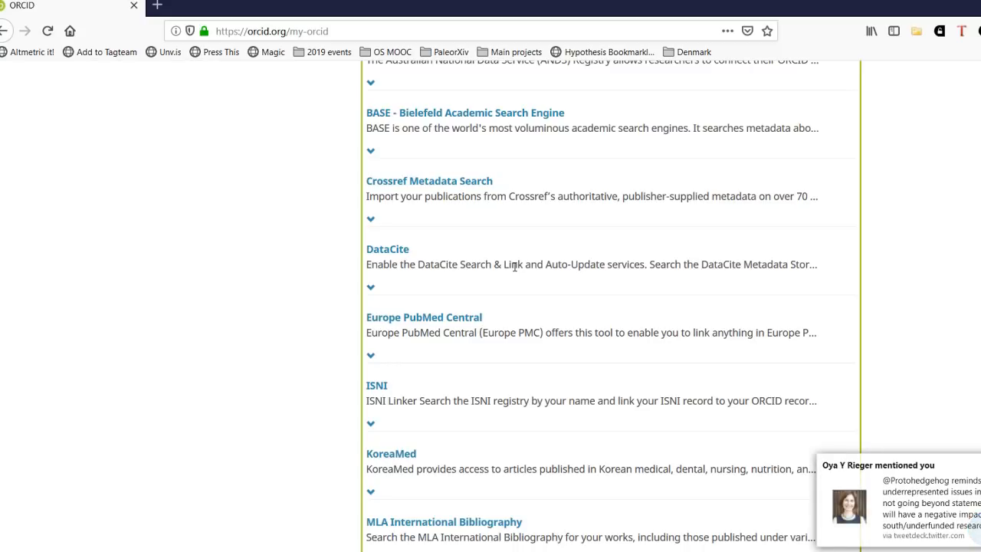
pyautogui.click(429, 181)
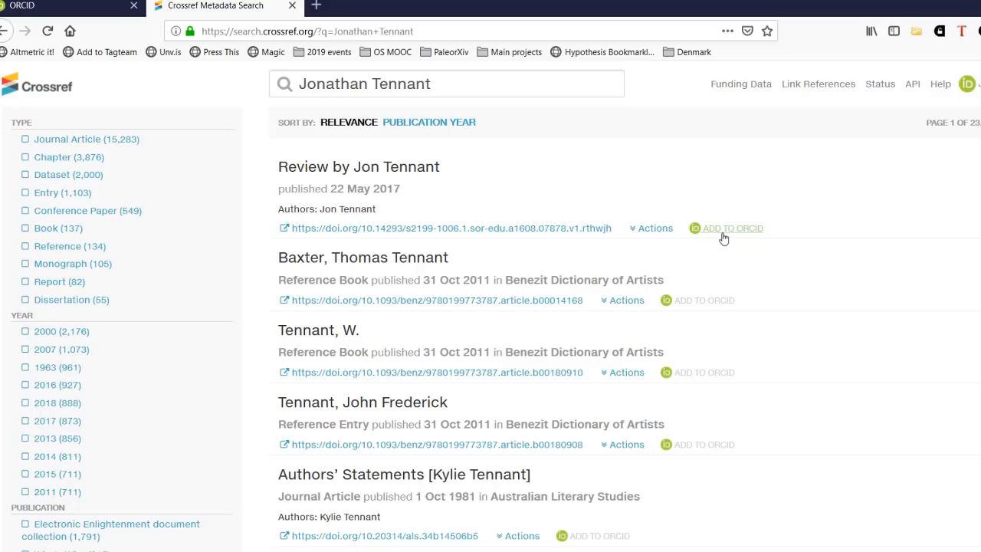
pyautogui.moveTo(729, 199)
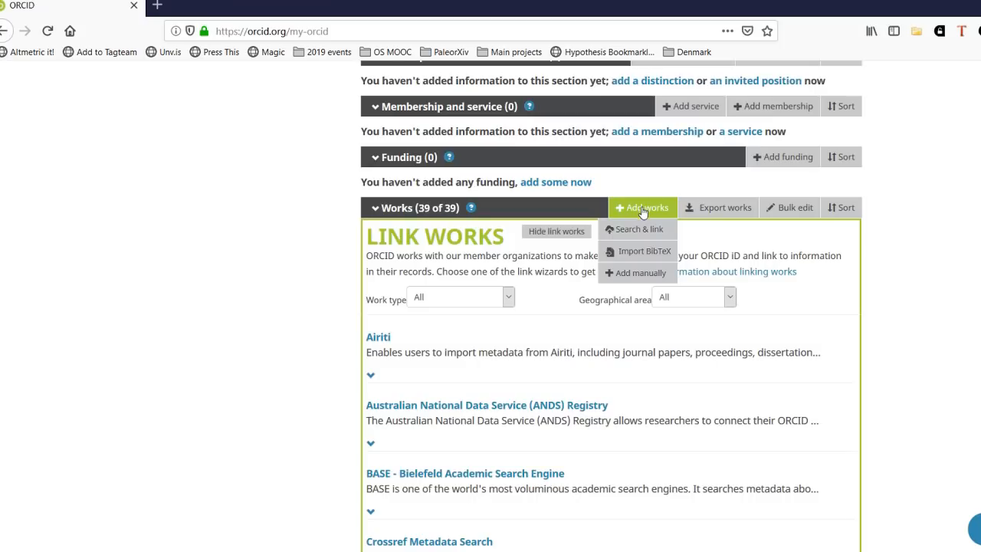
# - Choose the Import BibTeX option for .bib citations, then show the Add works choices again
pyautogui.click(642, 251)
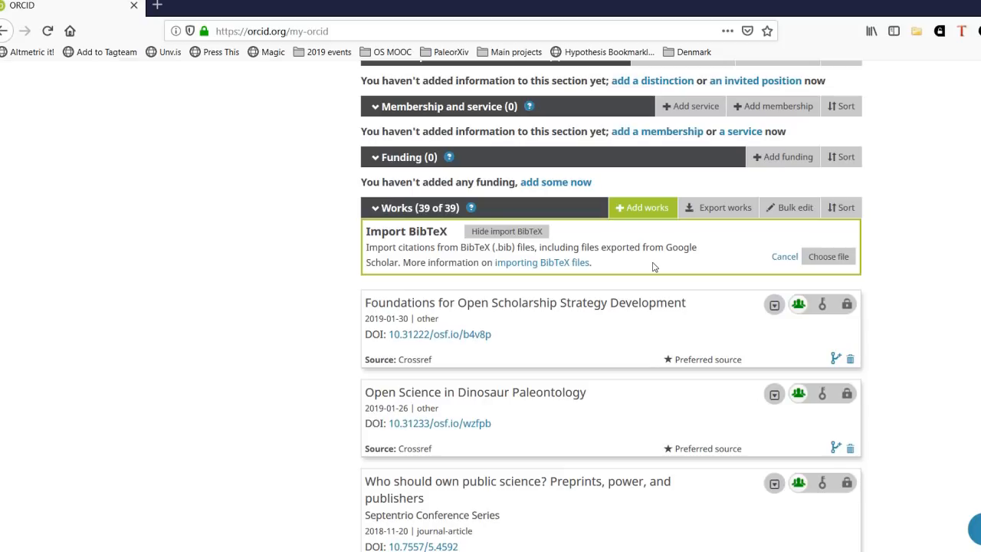
pyautogui.click(644, 207)
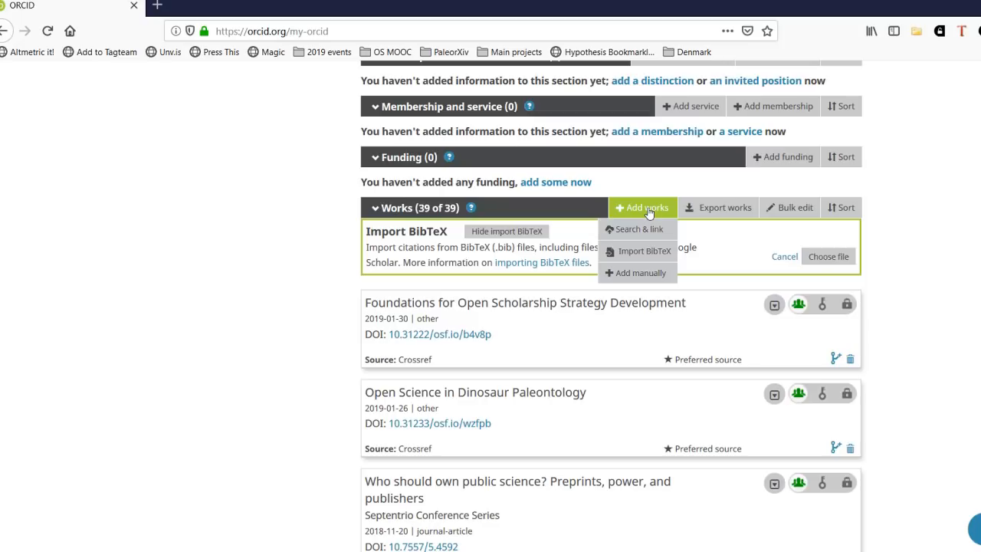
# - View the manual Add Work form, then bring up the Impactstory homepage in a new tab
pyautogui.click(637, 272)
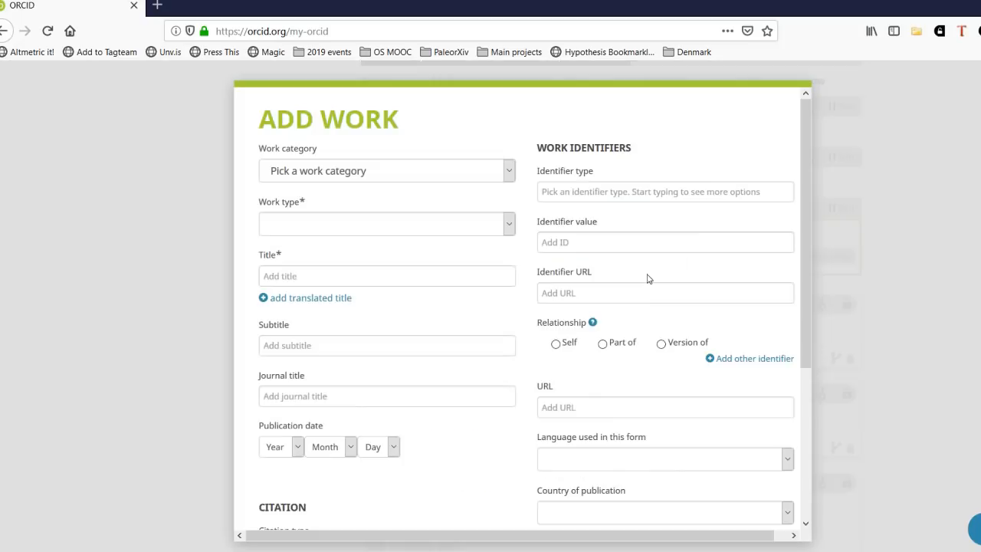
pyautogui.click(554, 342)
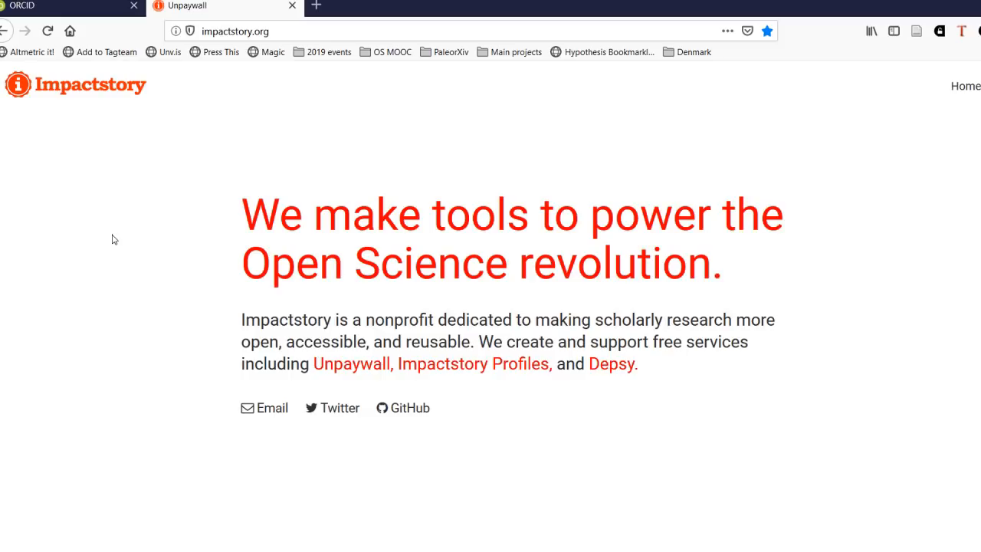
# - Sign in to Impactstory Profiles with the ORCID account and authorise access
pyautogui.click(472, 365)
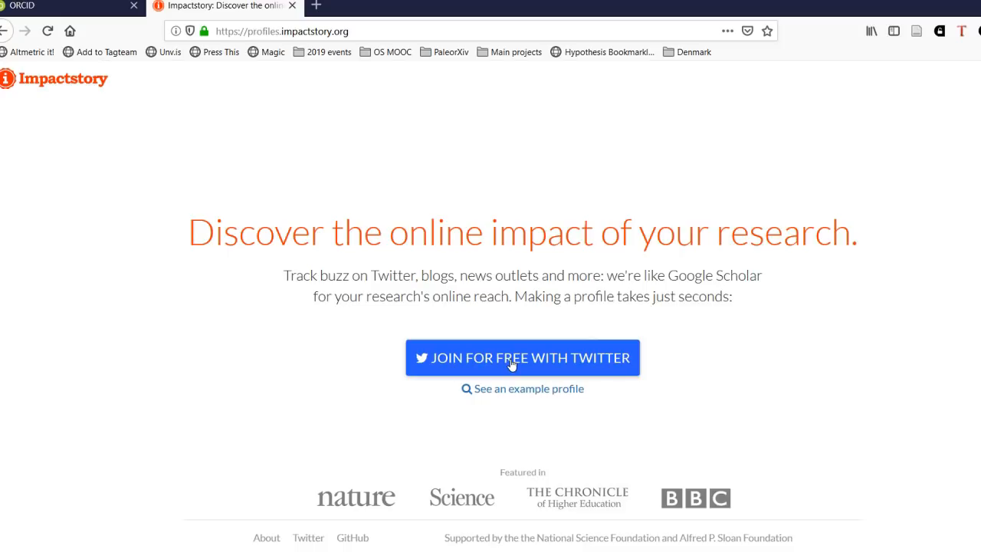
pyautogui.click(521, 358)
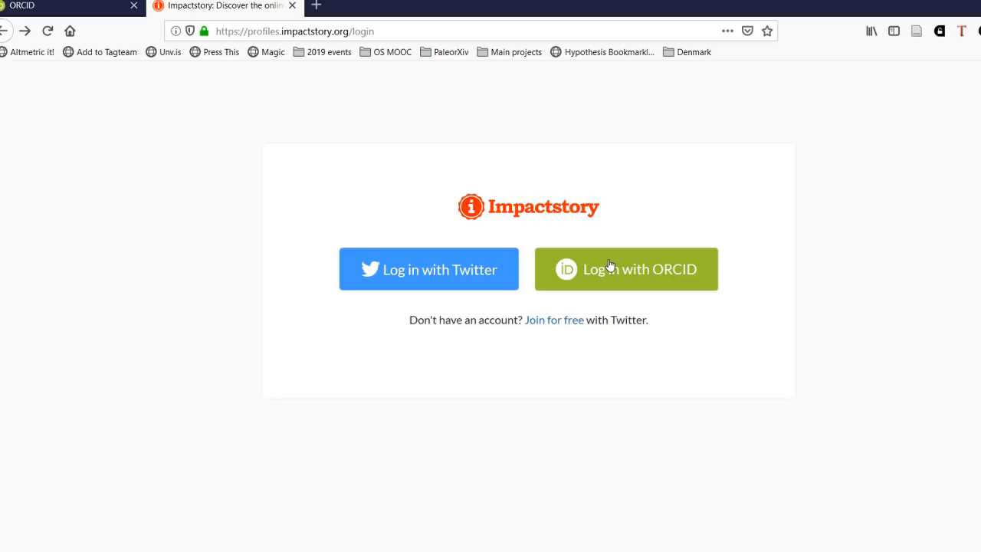
pyautogui.click(626, 270)
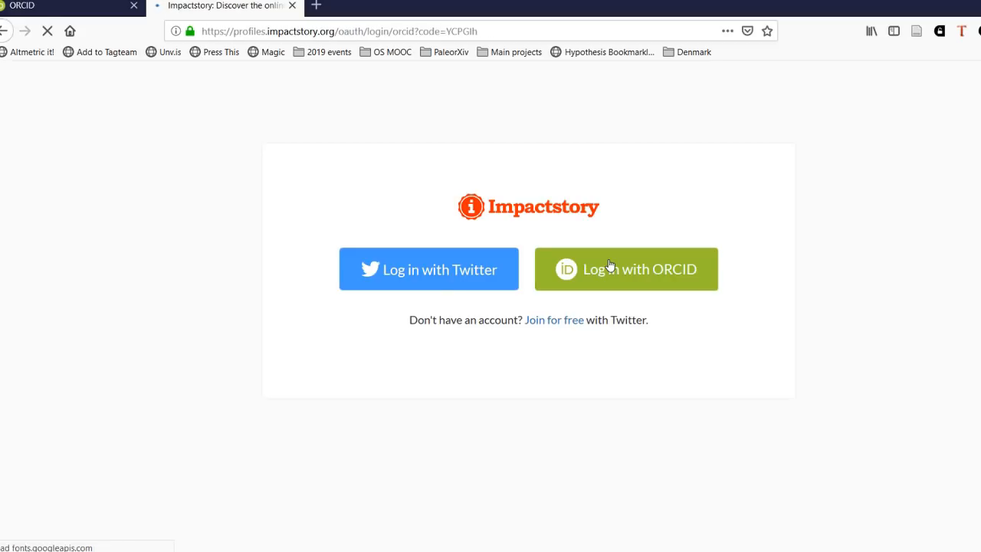
pyautogui.click(626, 269)
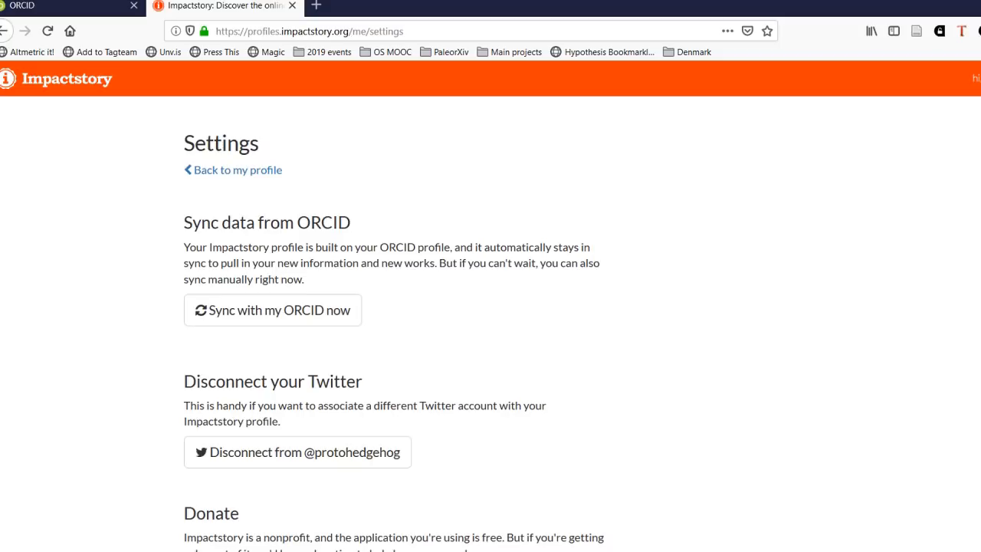
pyautogui.moveTo(616, 227)
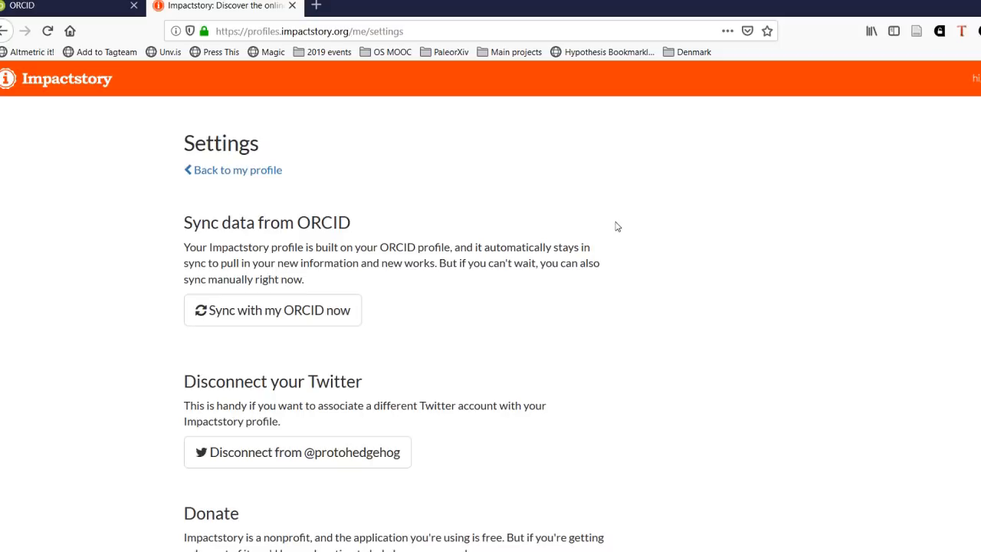
pyautogui.moveTo(250, 310)
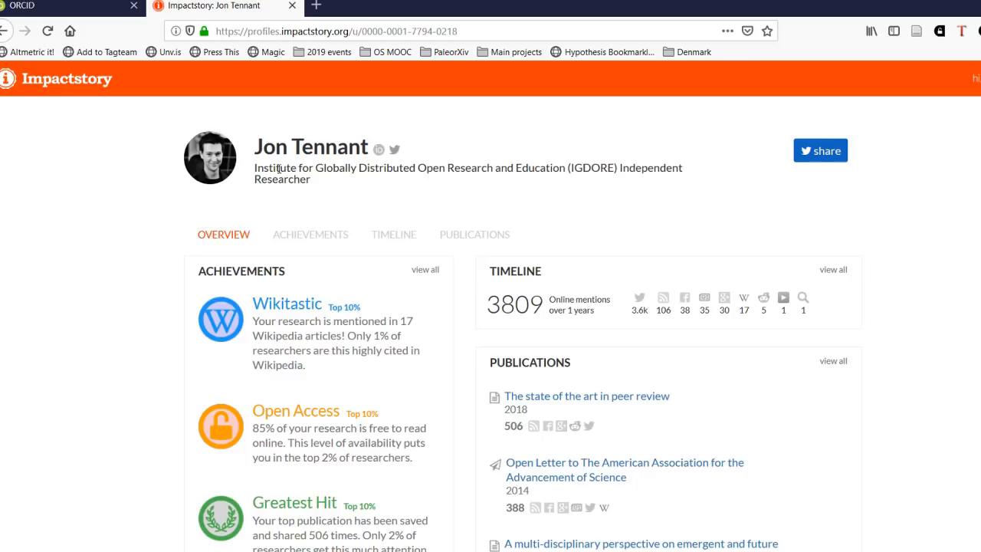
# - Review all 11 profile achievements, then switch to the timeline of 3809 online mentions
pyautogui.click(310, 233)
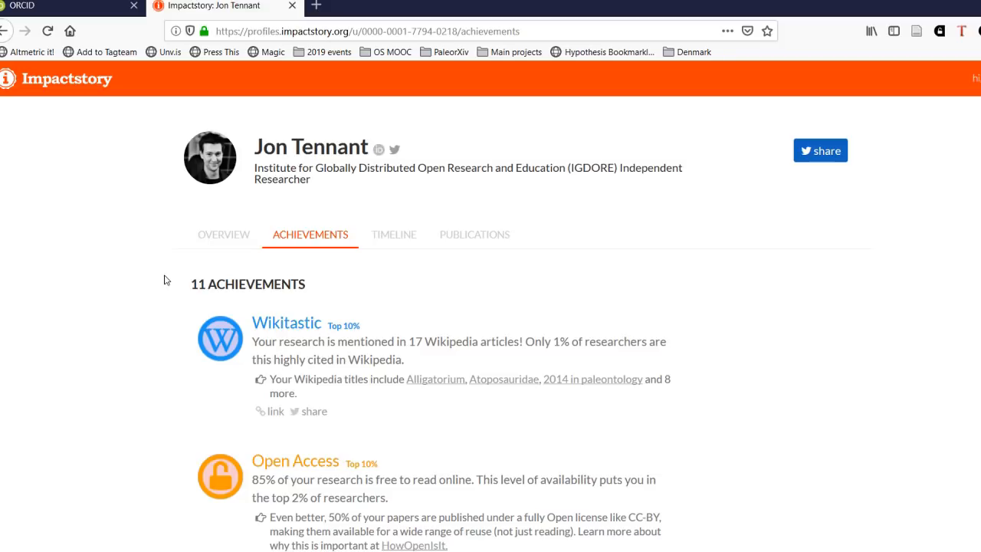
pyautogui.scroll(-3)
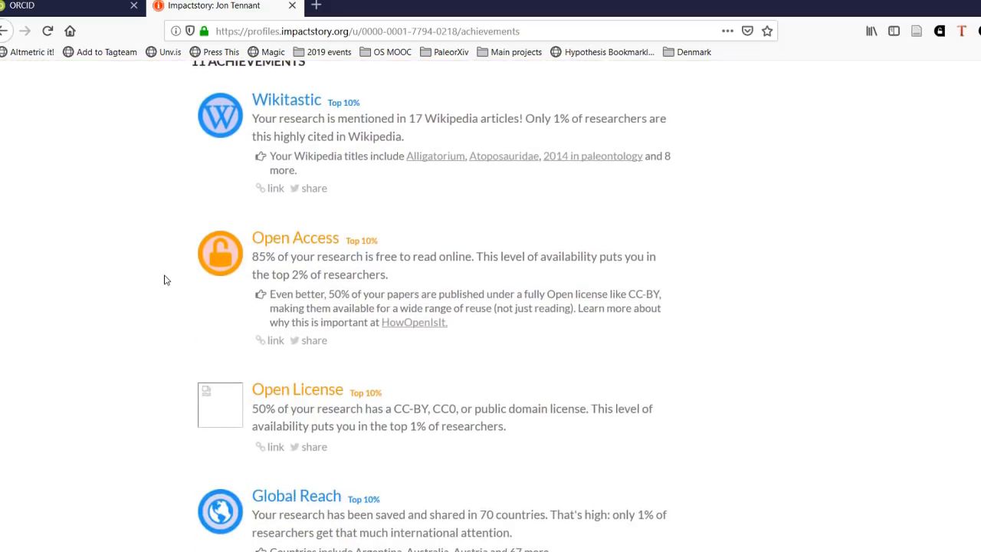
pyautogui.scroll(-3)
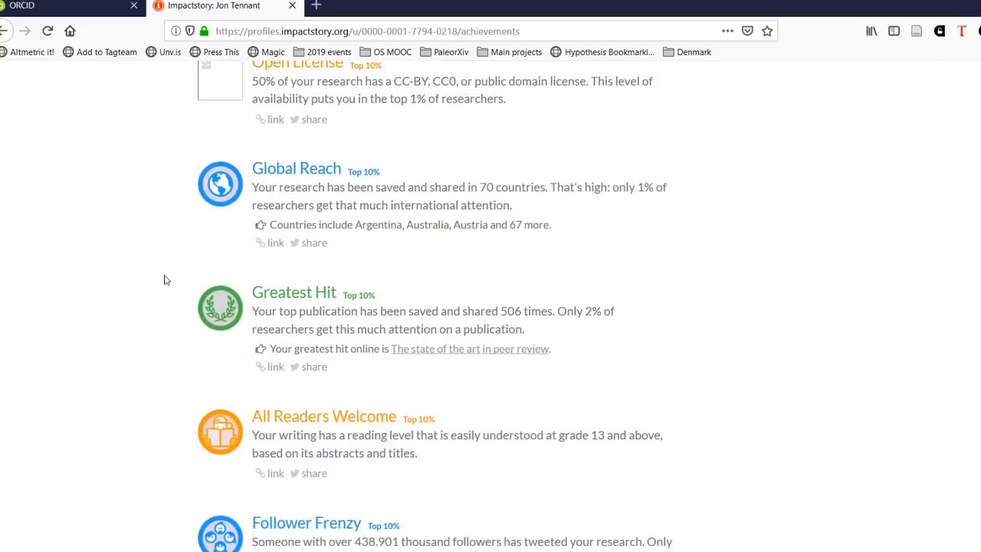
pyautogui.scroll(-3)
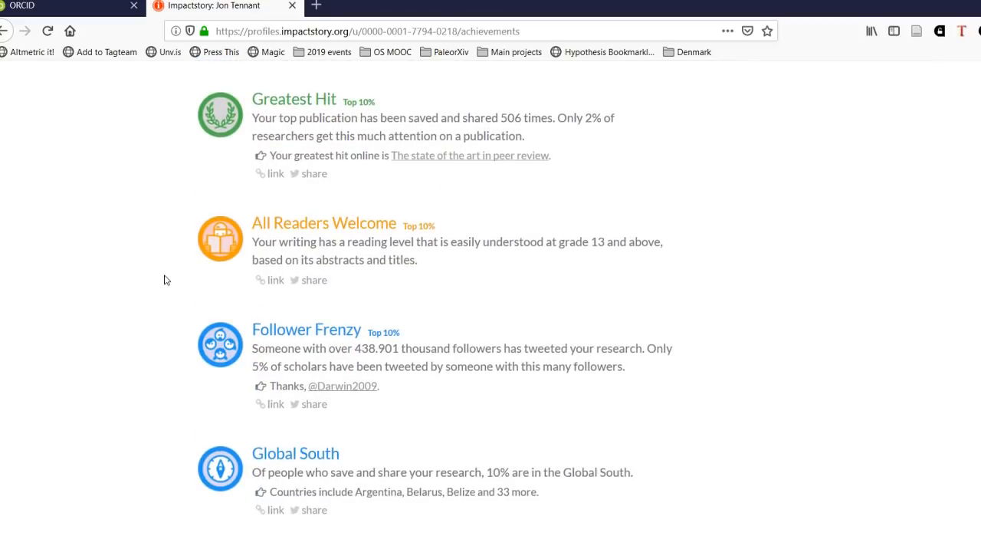
pyautogui.scroll(-3)
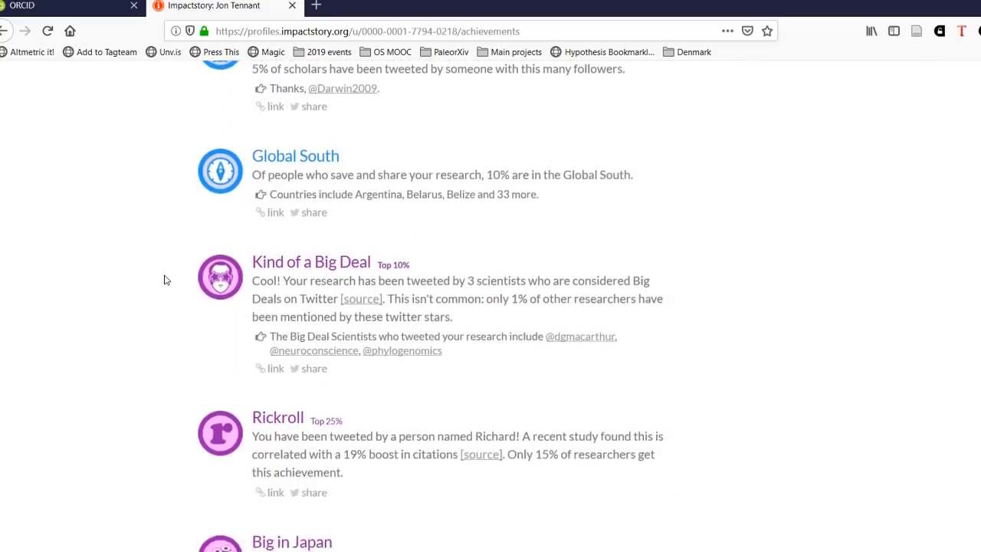
pyautogui.scroll(-3)
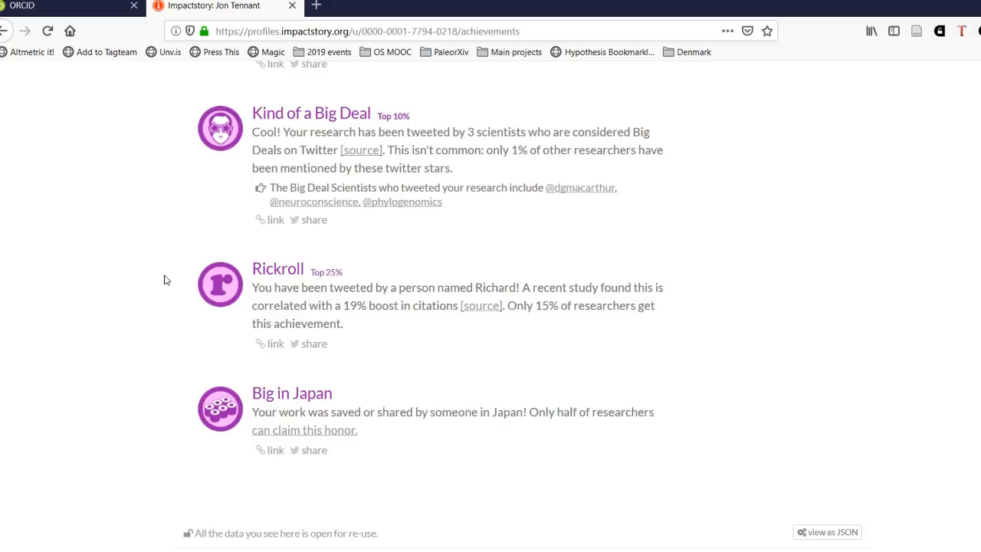
pyautogui.click(392, 233)
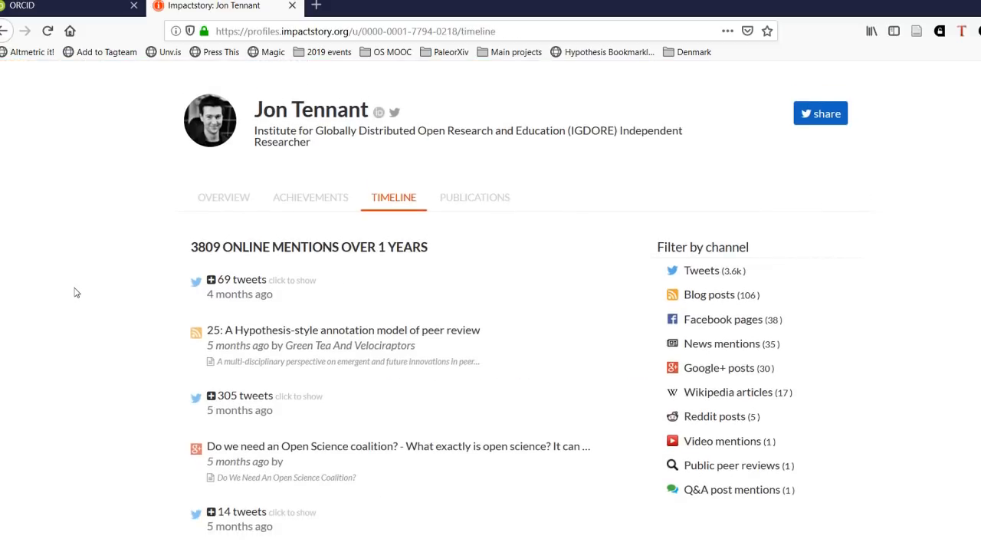
# - Browse the timeline of mentions, then switch to the list of 30 publications
pyautogui.scroll(-3)
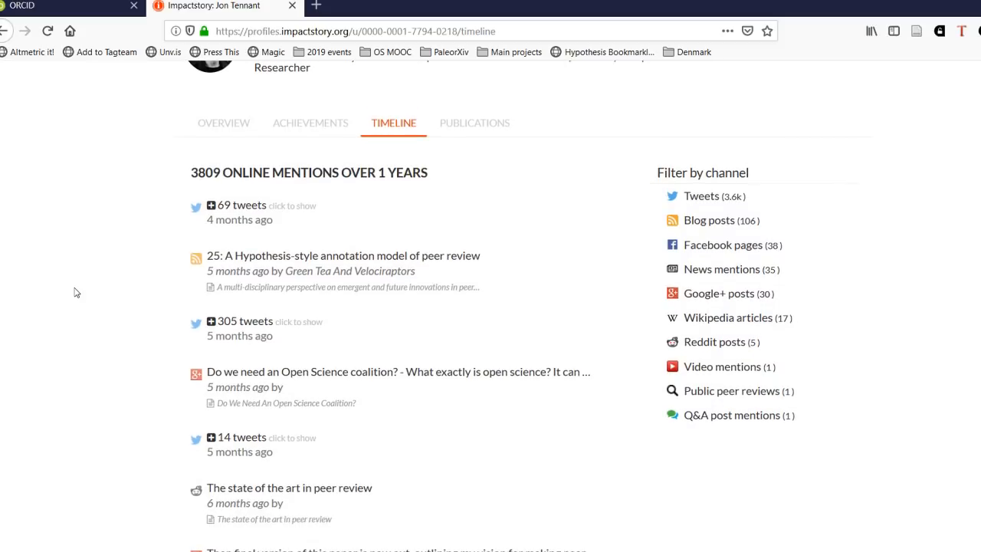
pyautogui.scroll(-3)
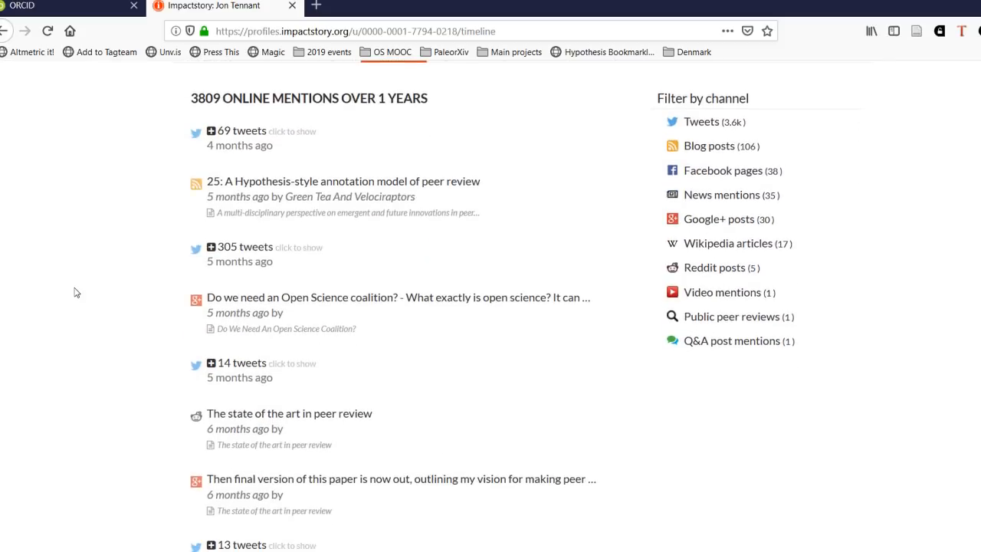
pyautogui.scroll(-3)
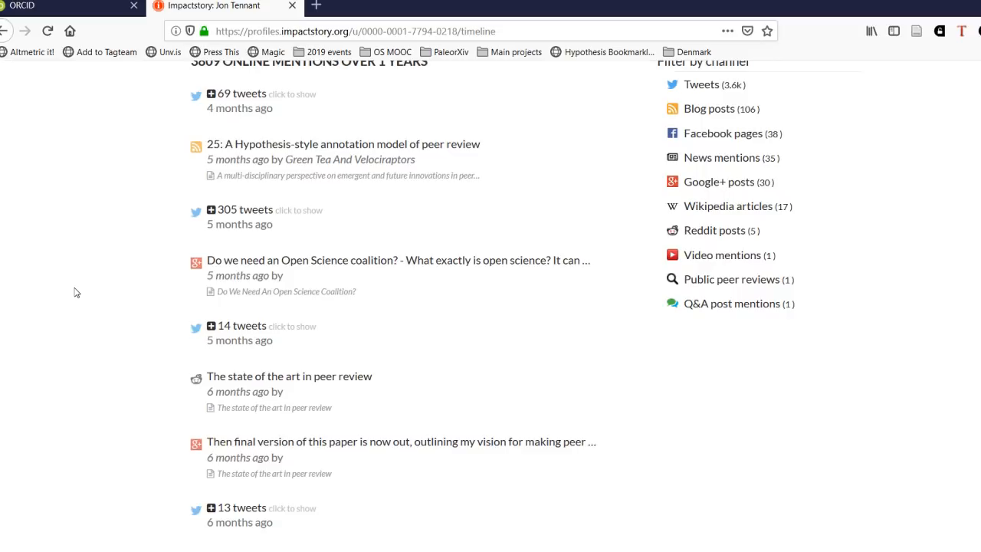
pyautogui.click(474, 234)
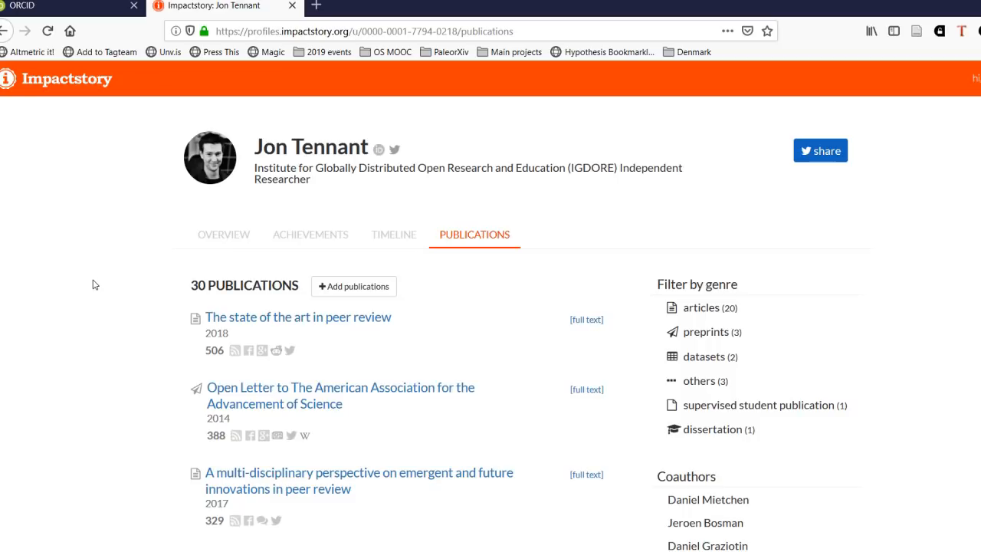
pyautogui.scroll(-3)
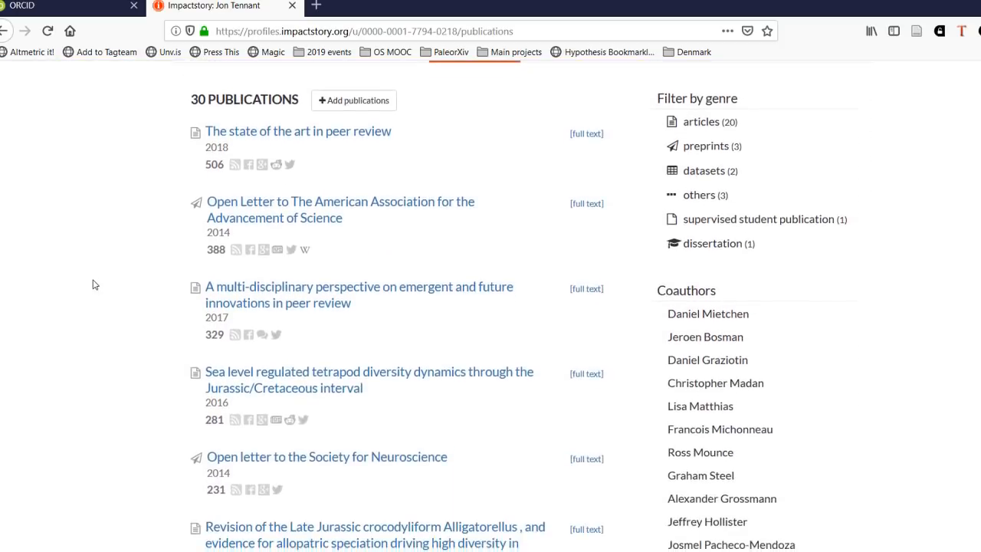
pyautogui.scroll(-3)
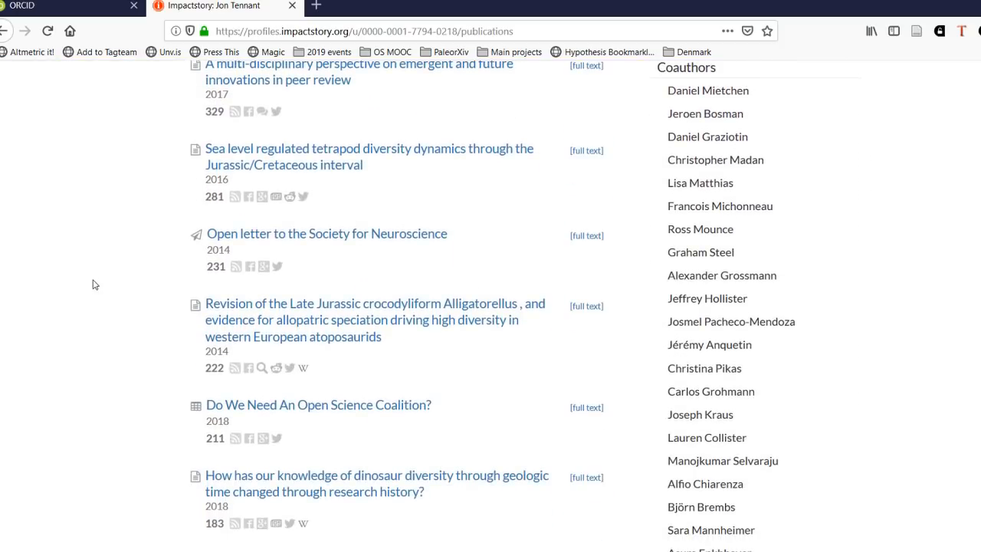
pyautogui.scroll(-3)
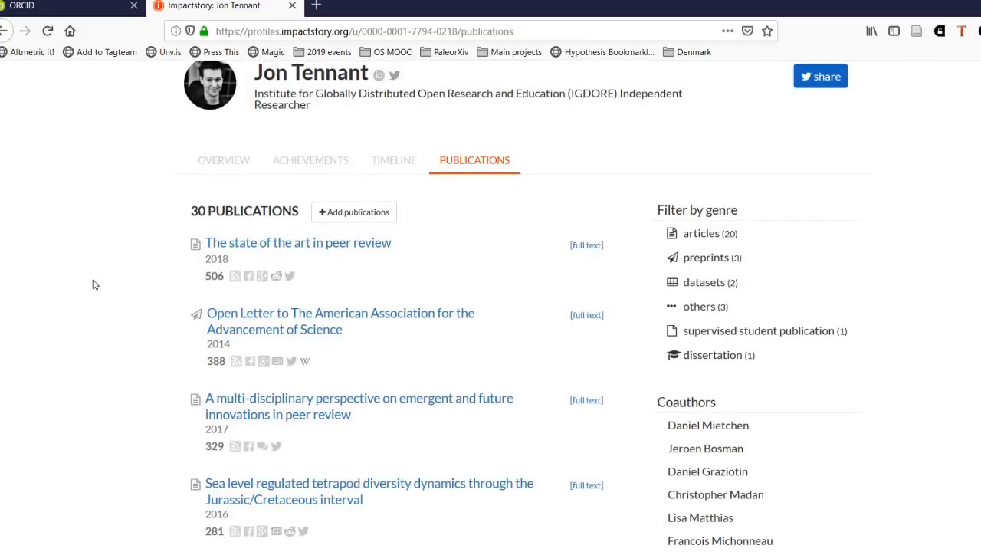
pyautogui.click(392, 159)
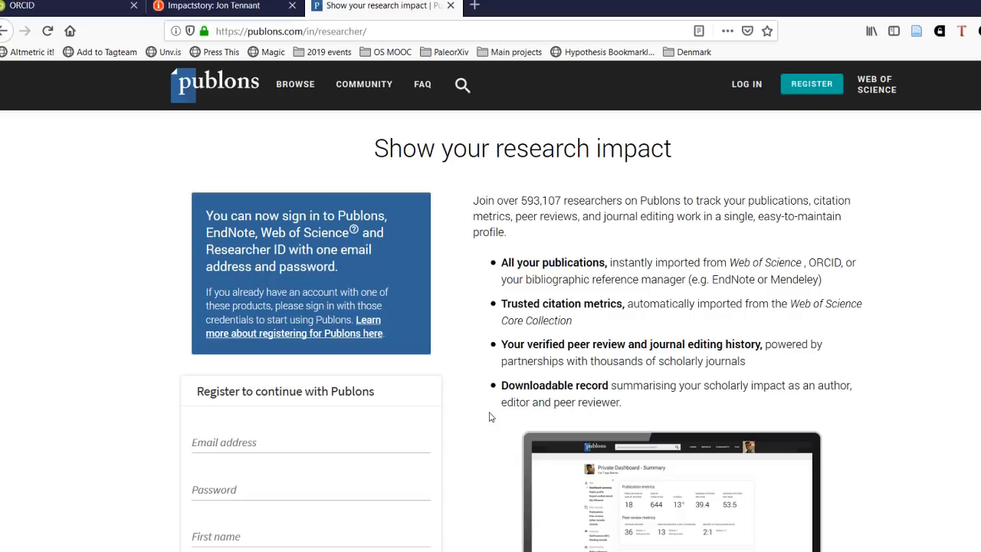
# - Reach the Publons Register form offering email, Google, ORCID iD or LinkedIn sign-up
pyautogui.scroll(-3)
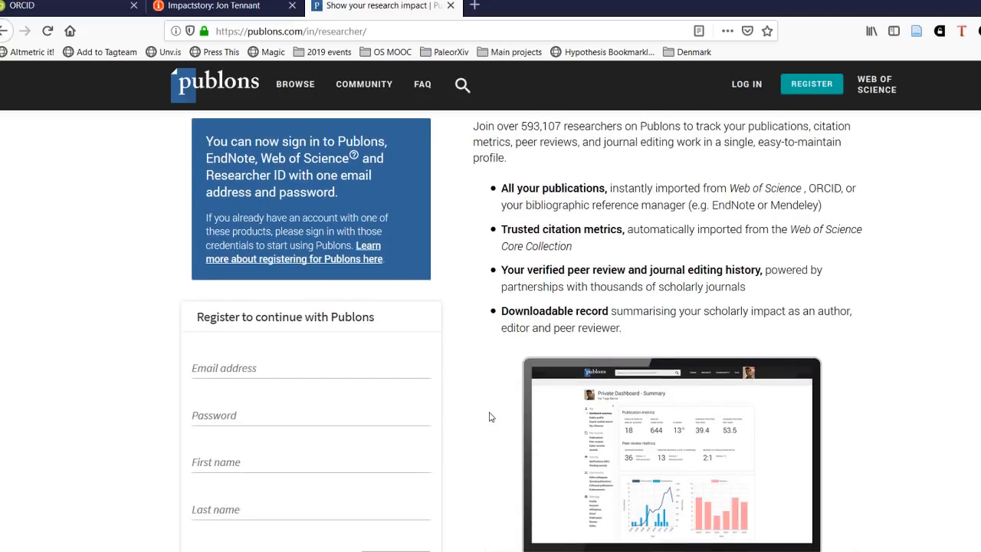
pyautogui.scroll(-3)
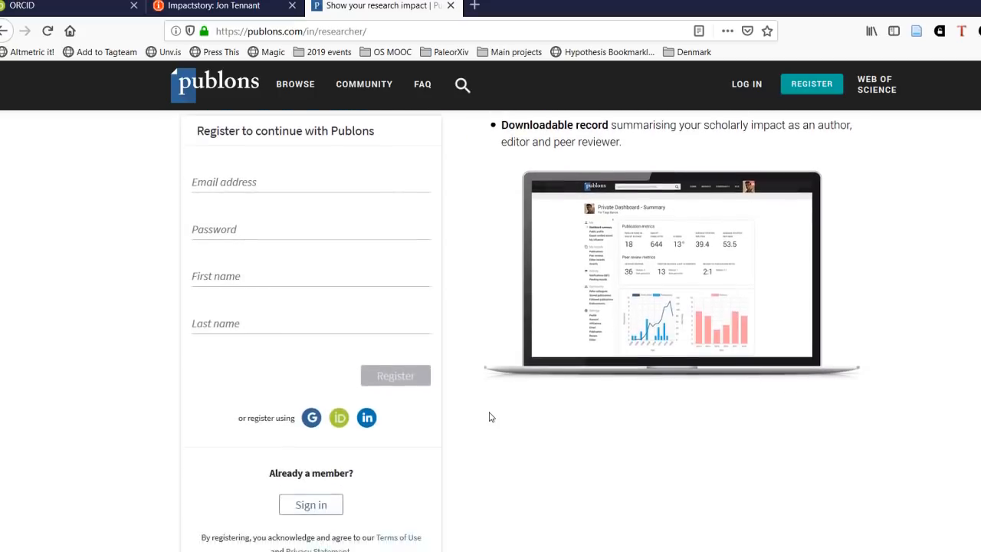
pyautogui.scroll(-3)
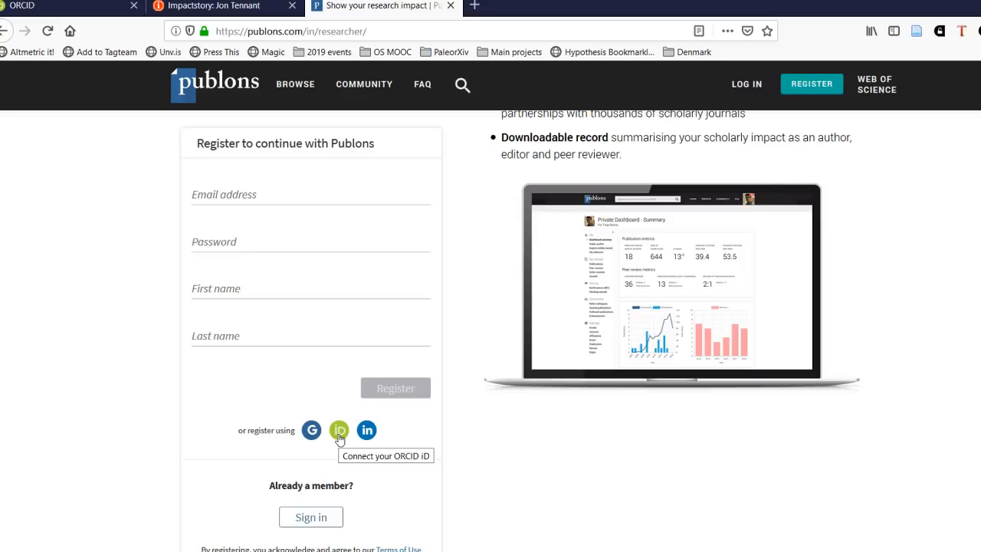
# - Sign in to Publons via ORCID and review the public profile with 24 publications and 21 verified reviews
pyautogui.click(339, 429)
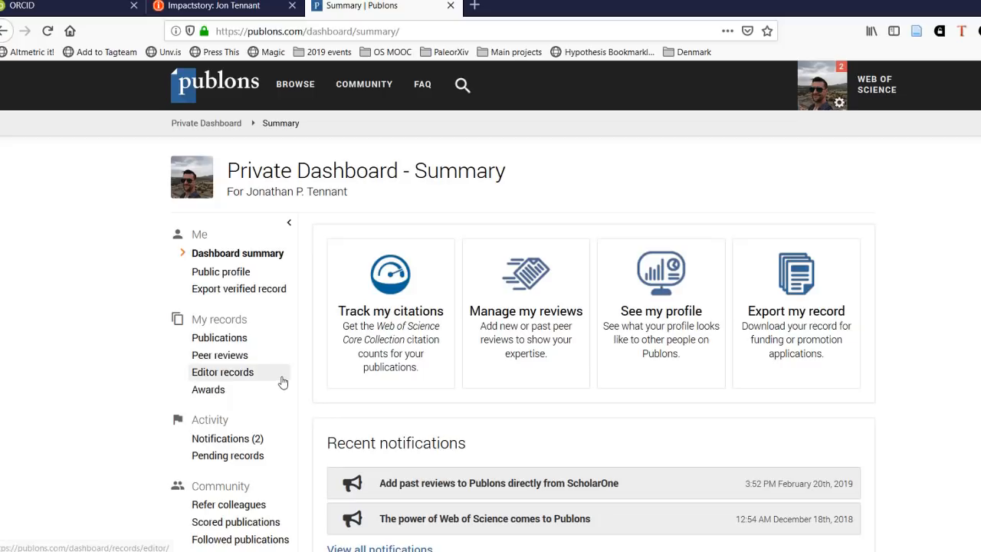
pyautogui.moveTo(249, 276)
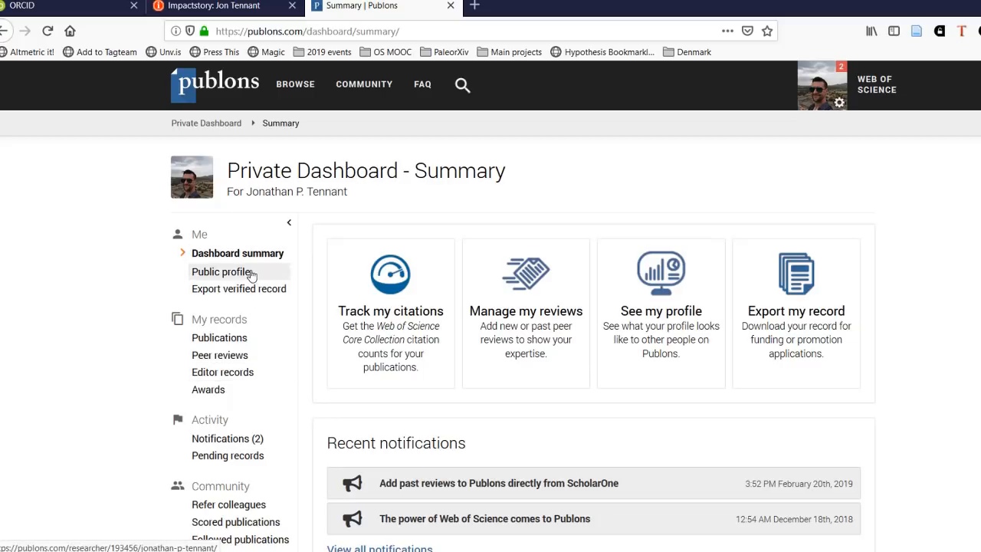
pyautogui.click(221, 272)
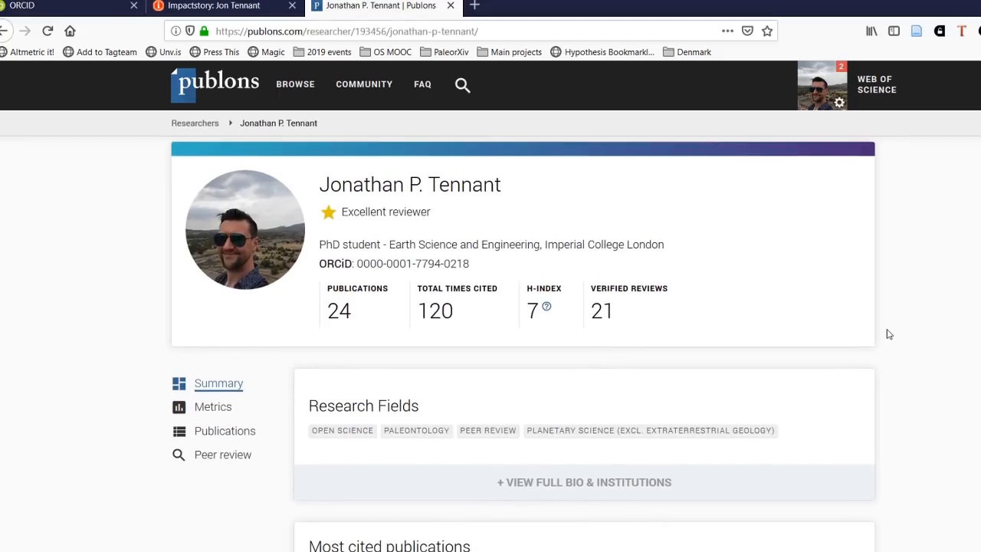
pyautogui.scroll(-3)
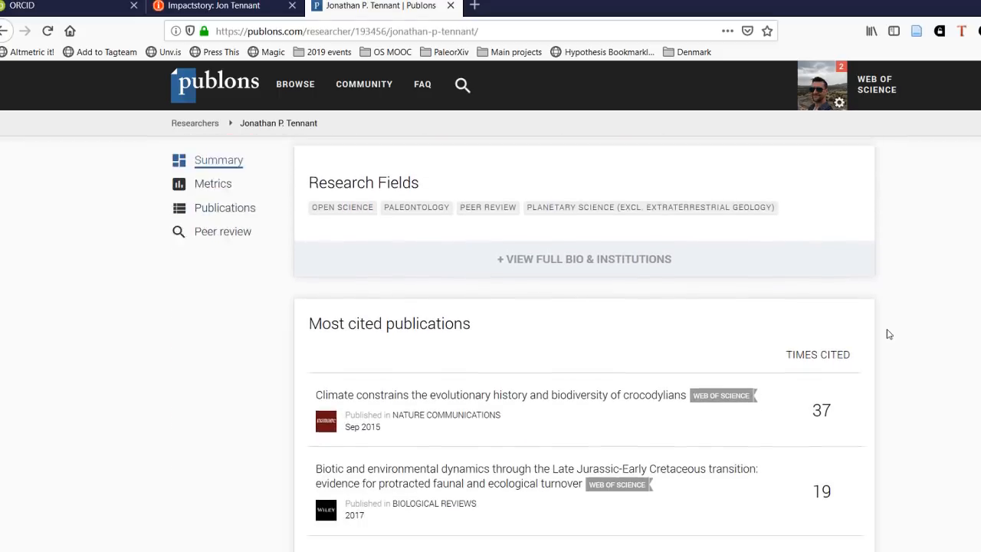
pyautogui.scroll(-3)
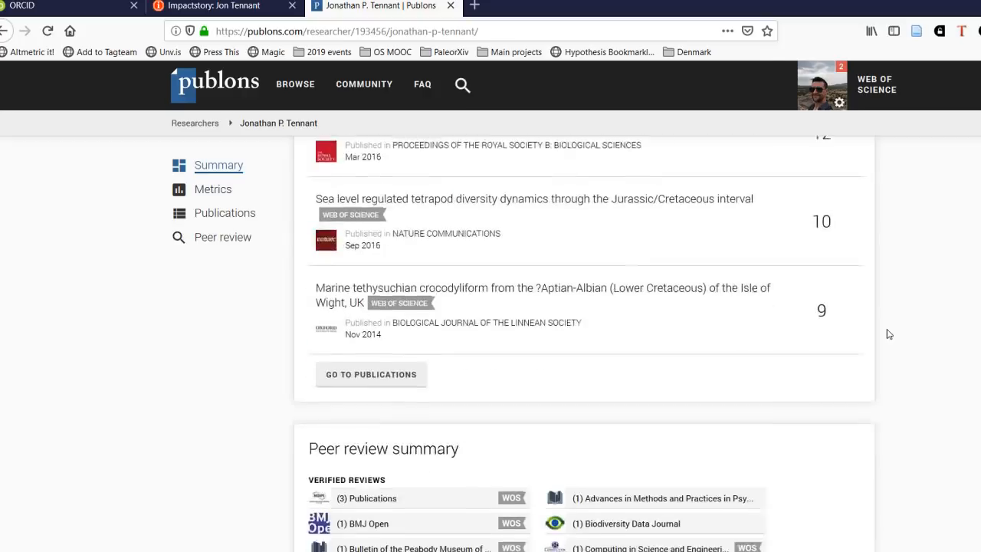
pyautogui.scroll(-3)
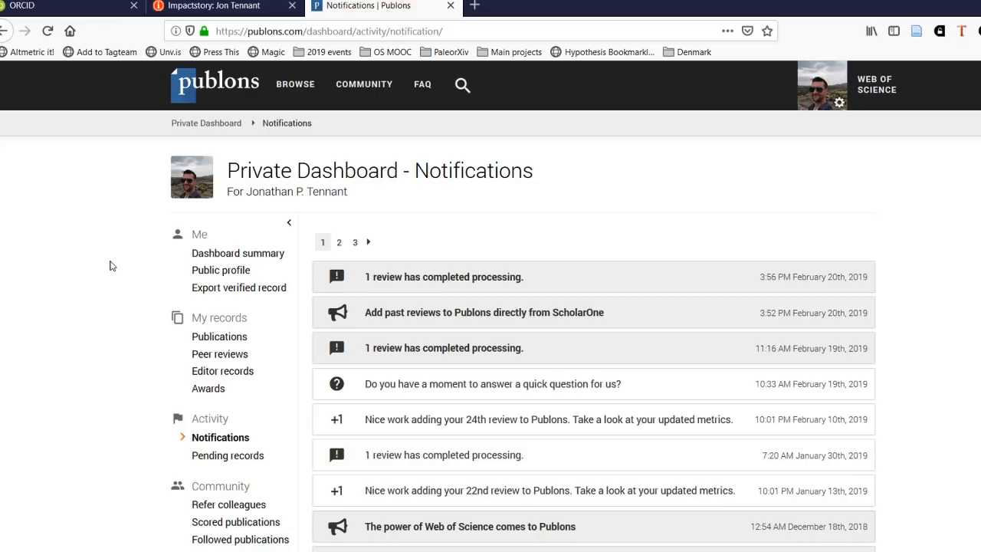
pyautogui.scroll(-3)
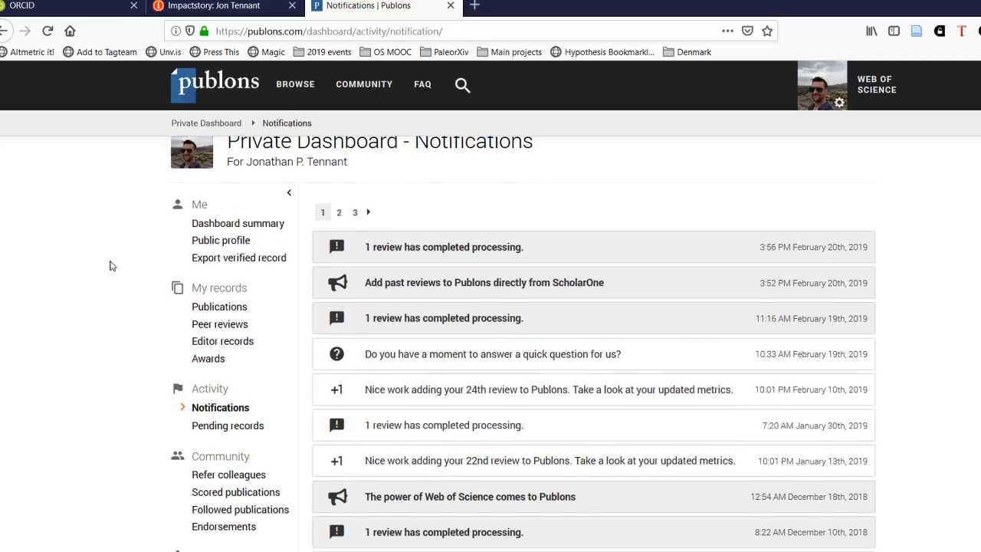
pyautogui.scroll(-3)
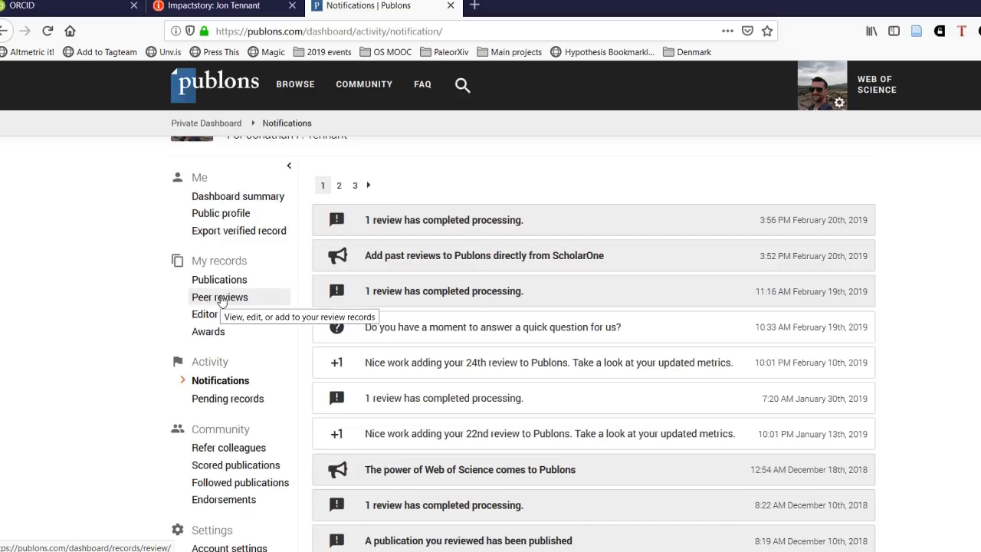
pyautogui.click(220, 298)
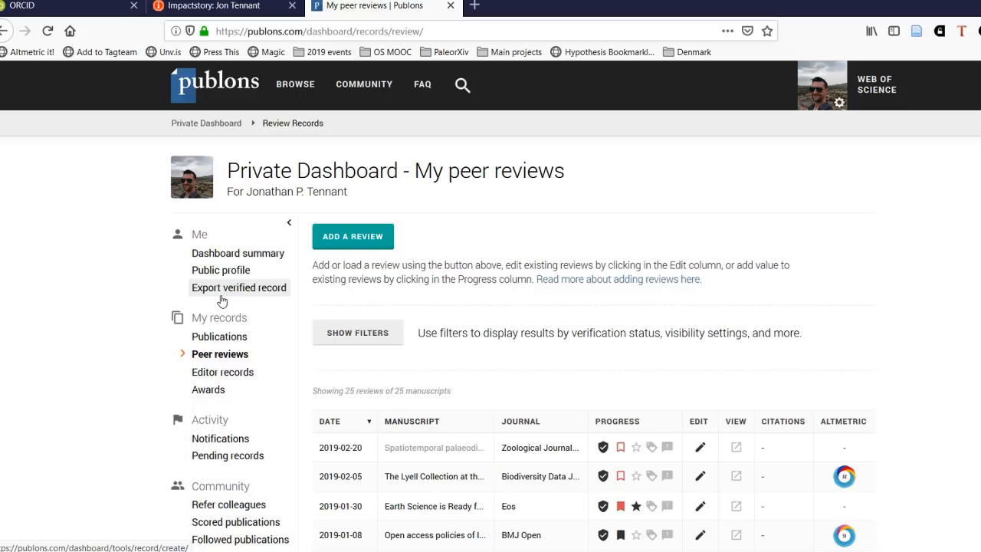
pyautogui.scroll(-3)
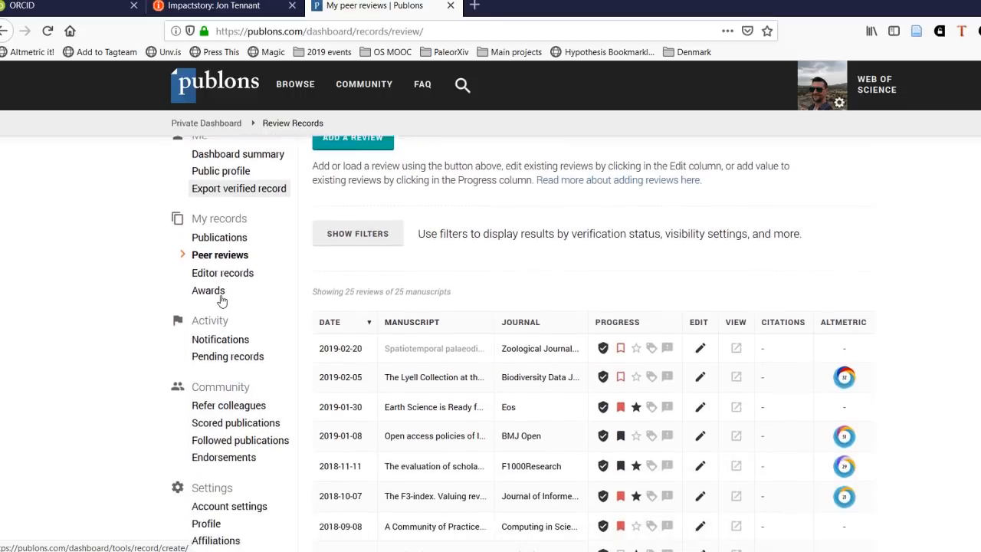
pyautogui.scroll(-3)
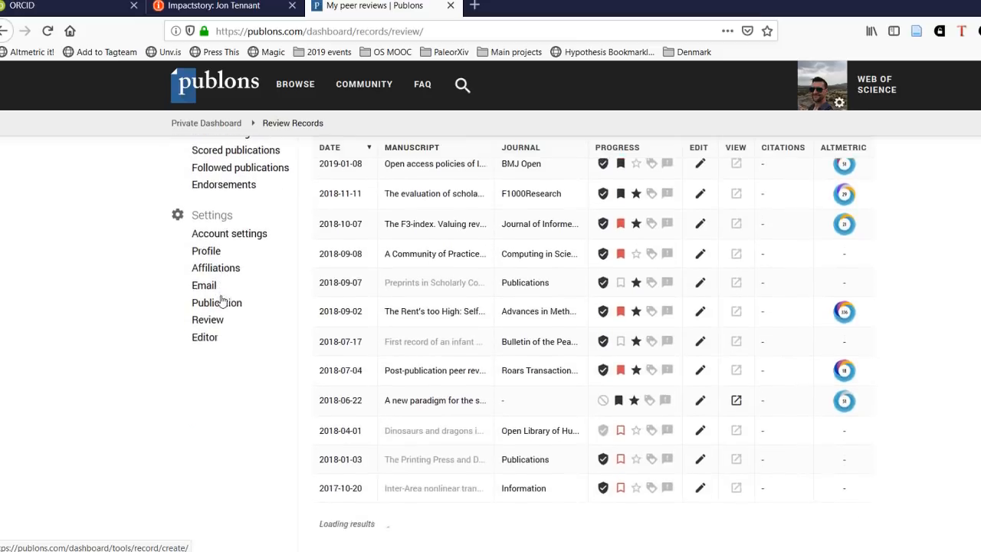
pyautogui.scroll(-3)
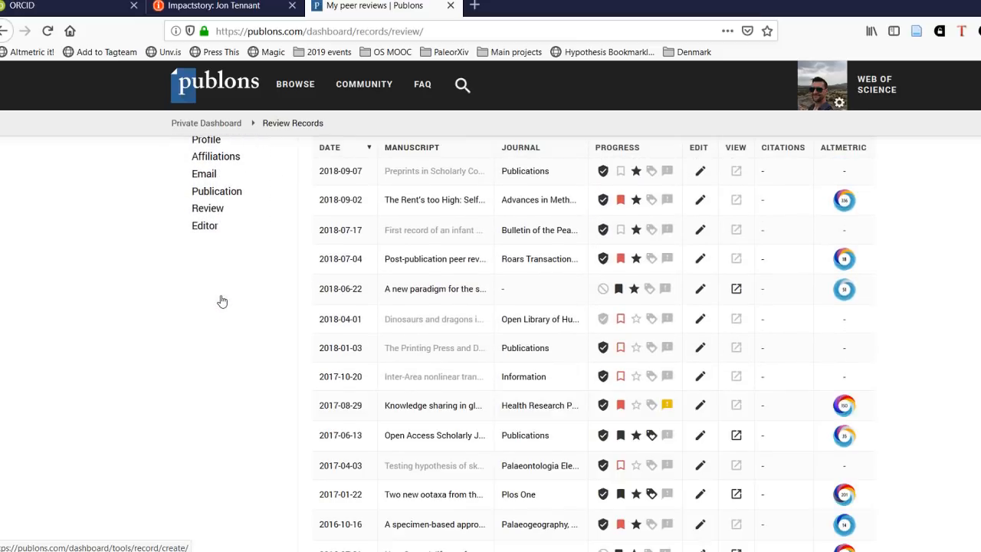
pyautogui.scroll(-3)
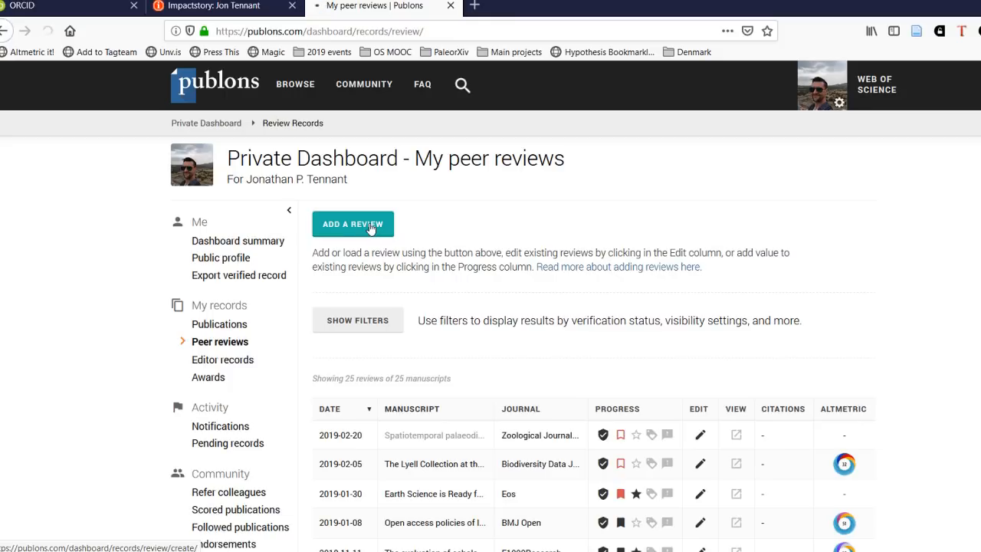
pyautogui.click(352, 224)
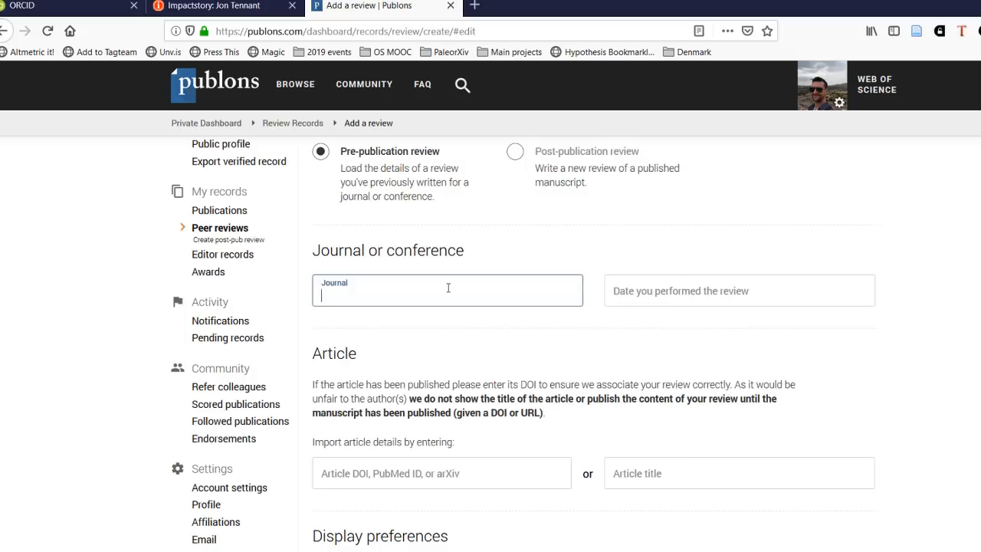
pyautogui.scroll(-3)
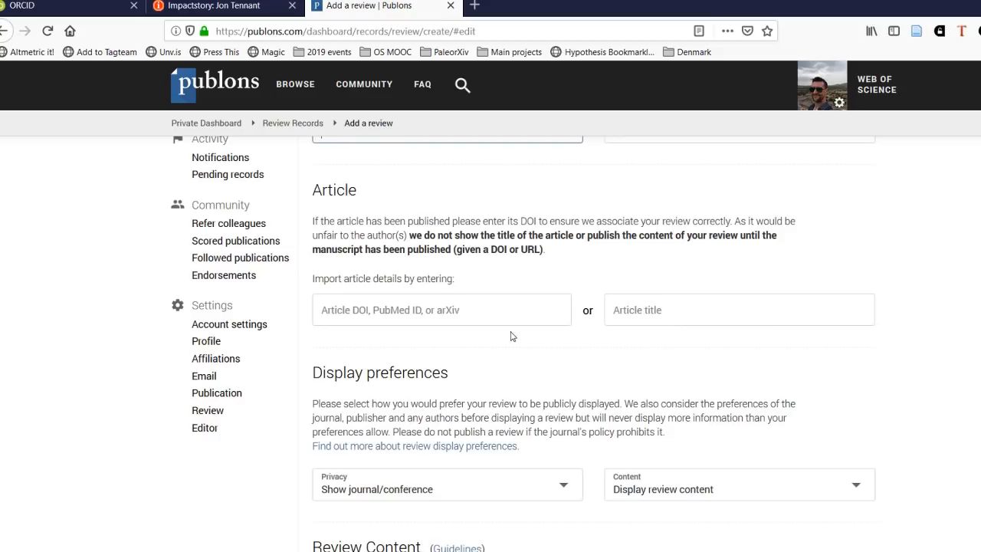
pyautogui.scroll(-3)
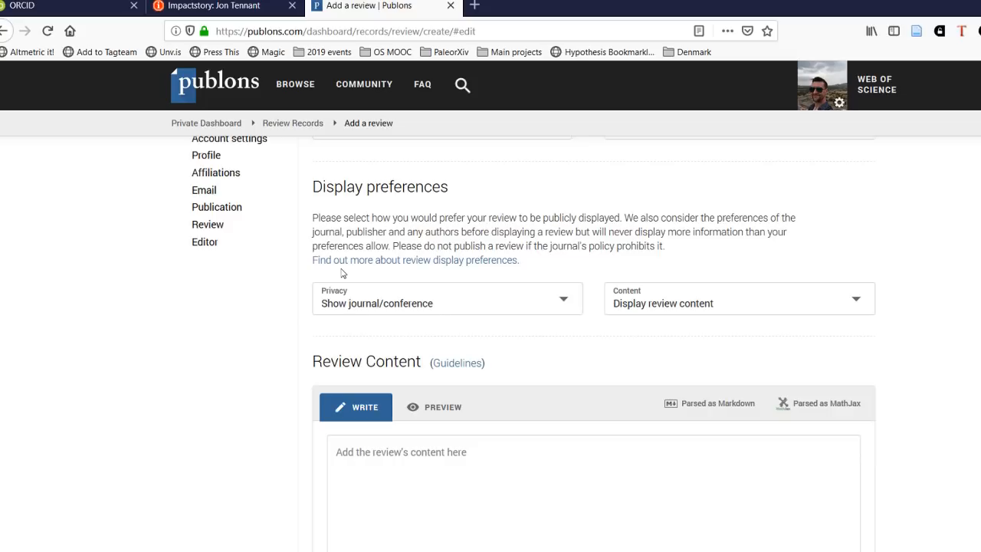
pyautogui.scroll(-3)
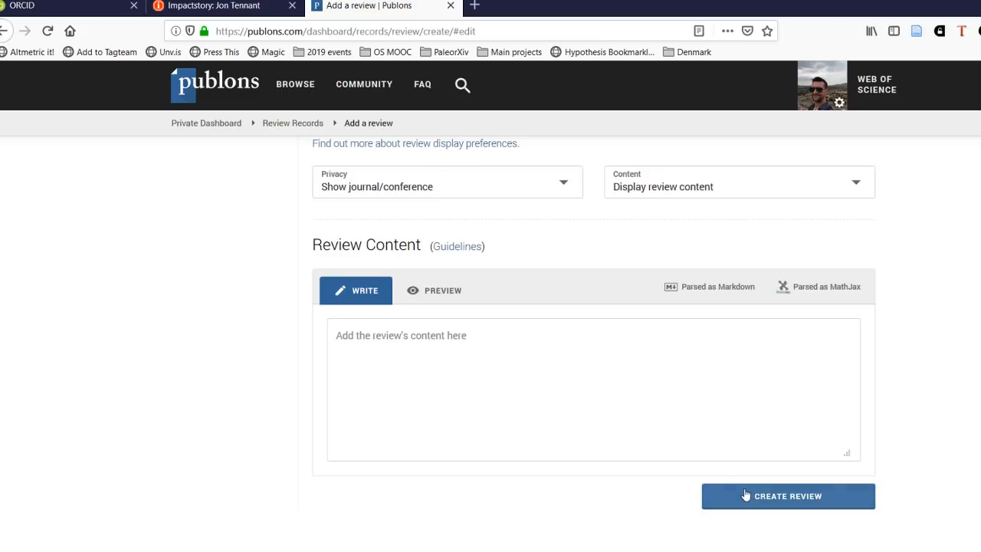
pyautogui.click(788, 496)
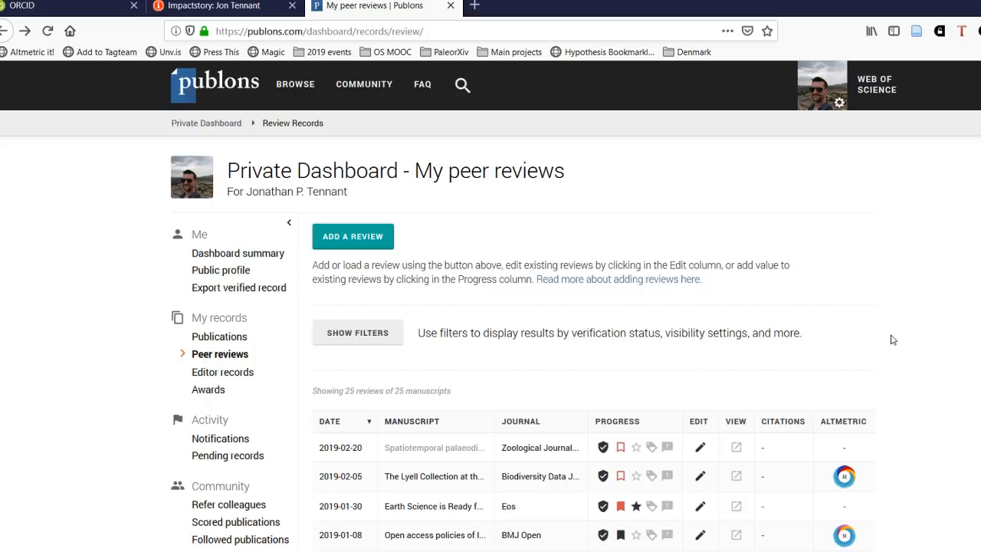
# - Browse the 25 peer reviews, then switch to the My Publications list of authored papers
pyautogui.scroll(-3)
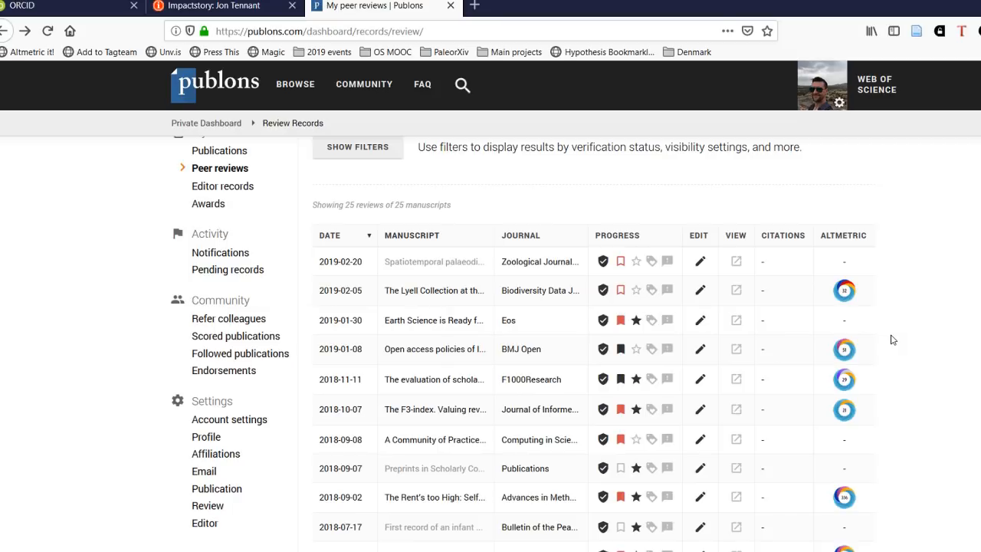
pyautogui.scroll(-3)
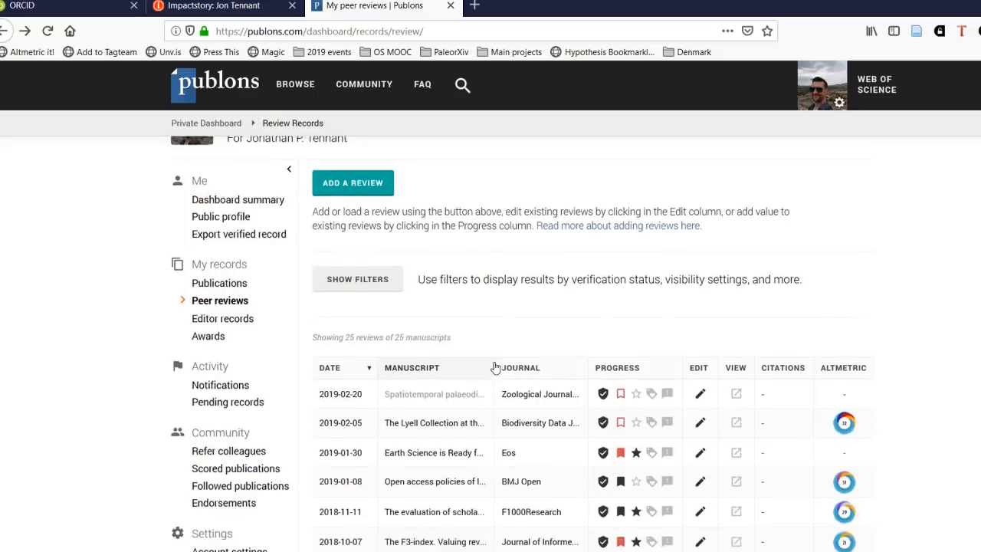
pyautogui.scroll(3)
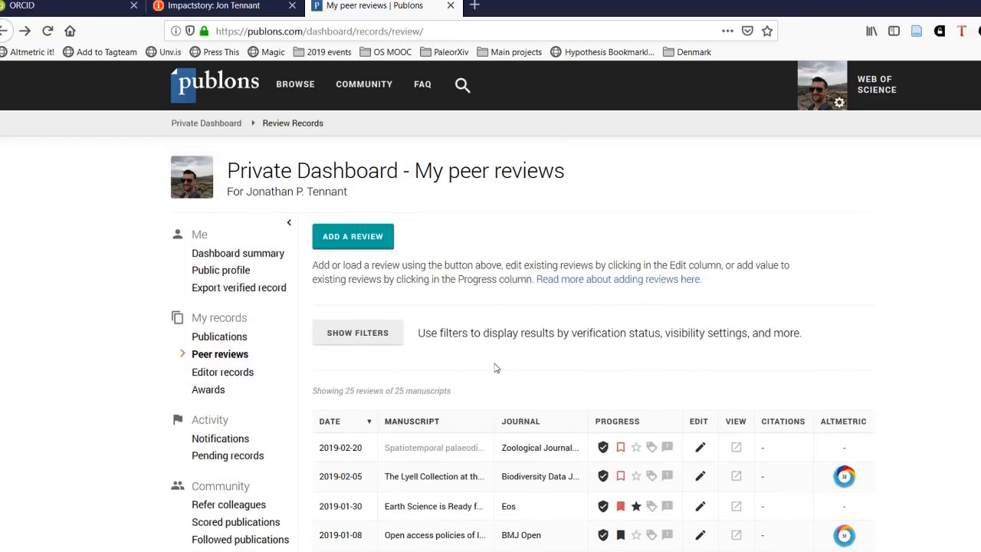
pyautogui.click(219, 337)
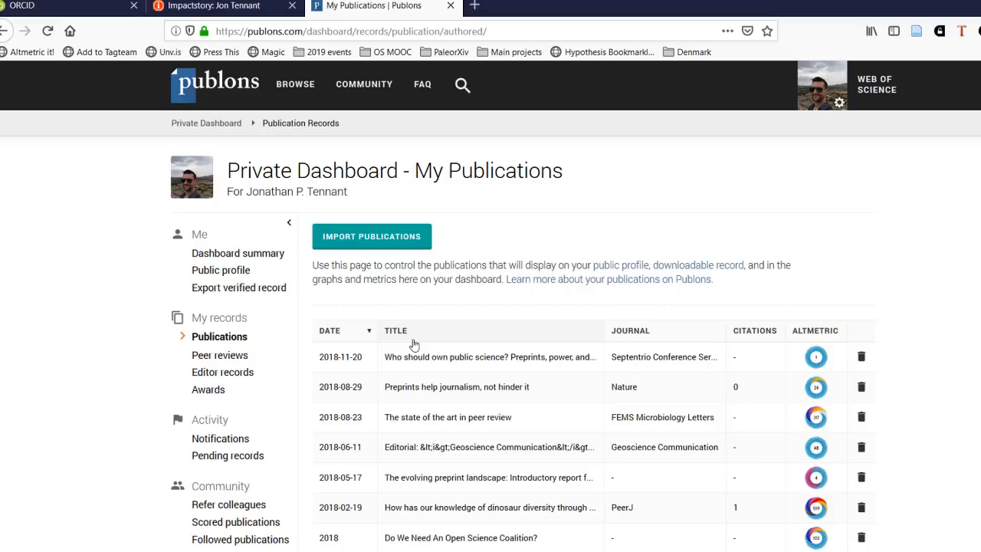
pyautogui.moveTo(413, 320)
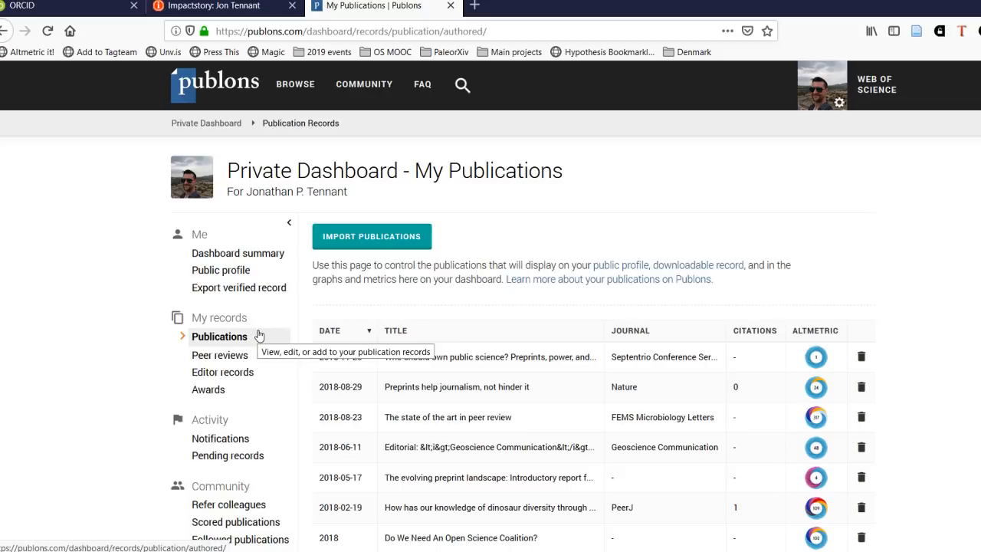
pyautogui.moveTo(377, 255)
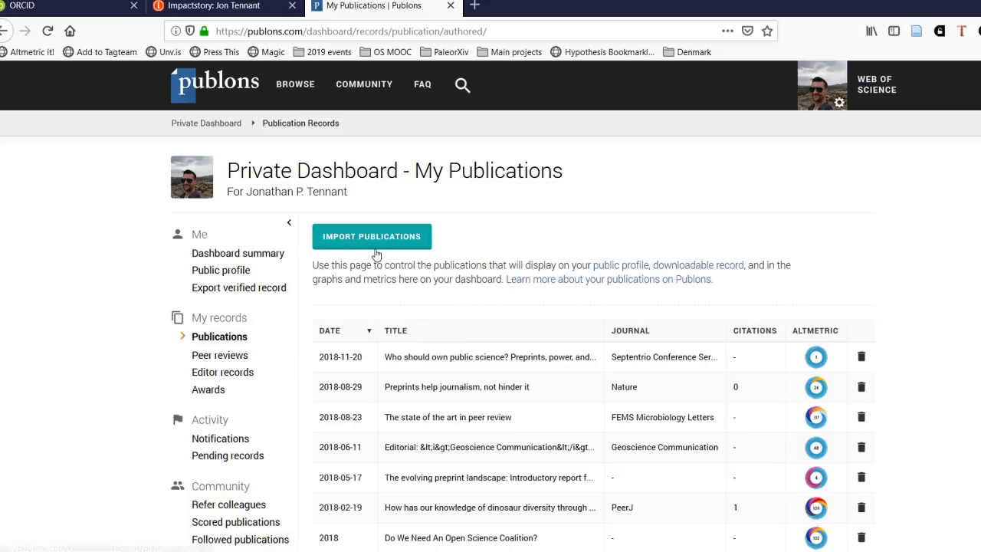
# - View the Import Publications page and expand the Import from ORCID and Import by identifier options
pyautogui.click(371, 236)
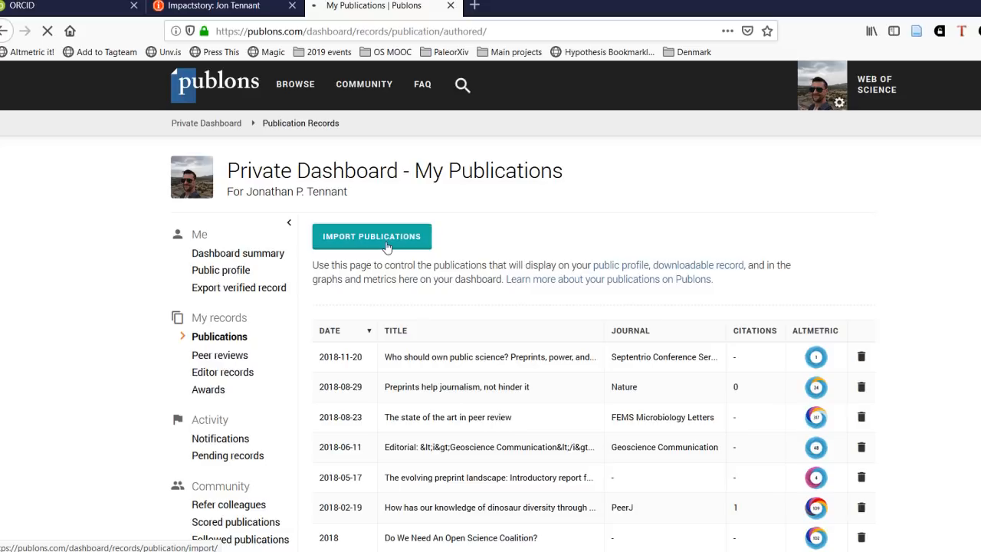
pyautogui.click(371, 236)
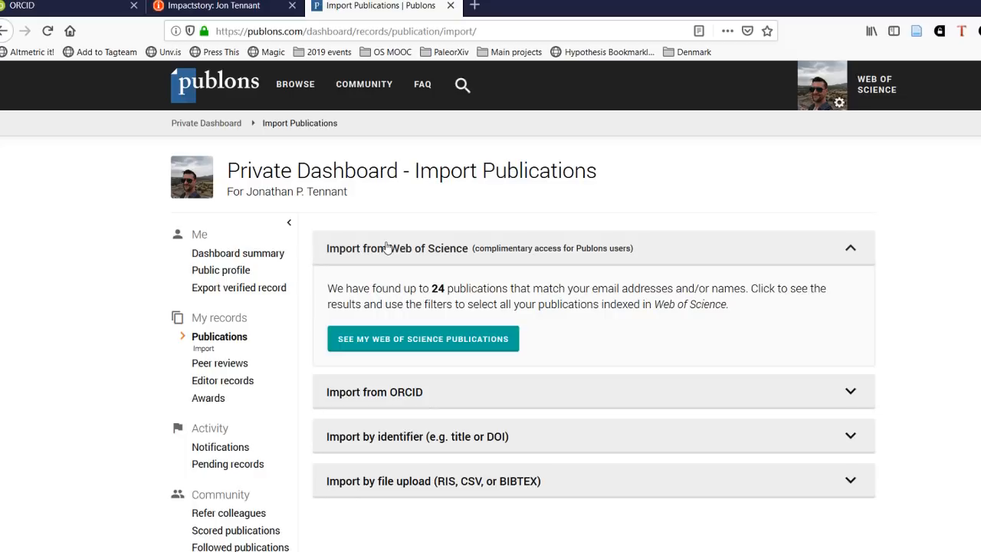
pyautogui.moveTo(432, 411)
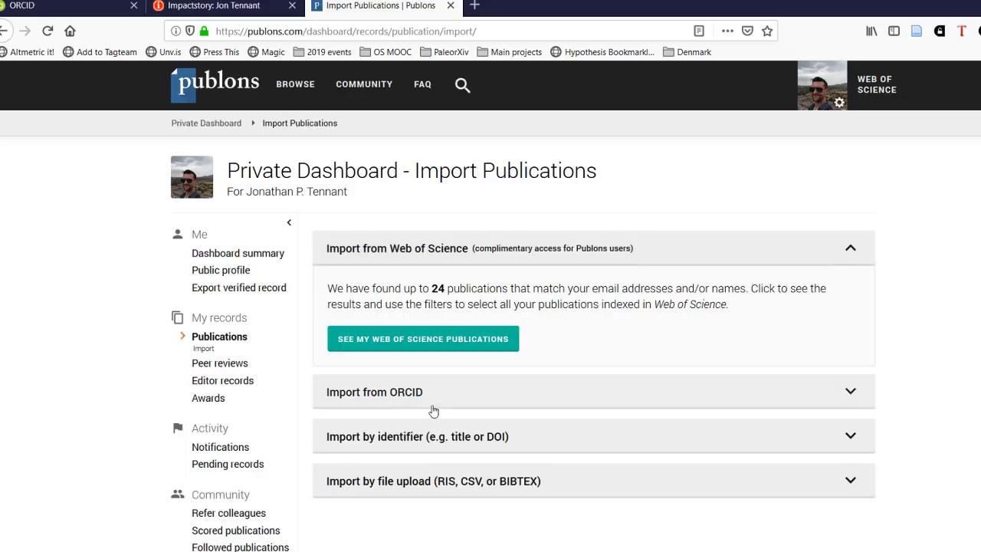
pyautogui.click(374, 393)
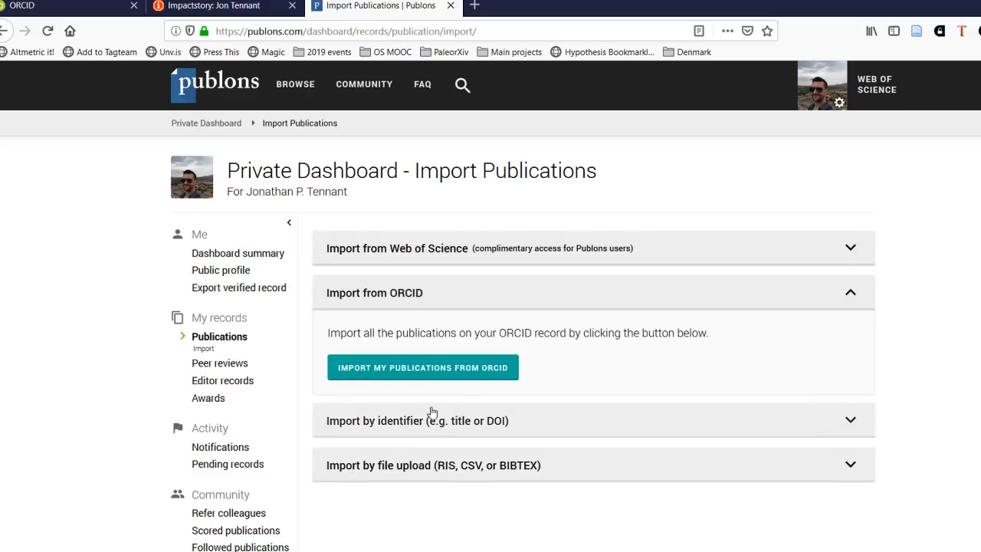
pyautogui.moveTo(476, 454)
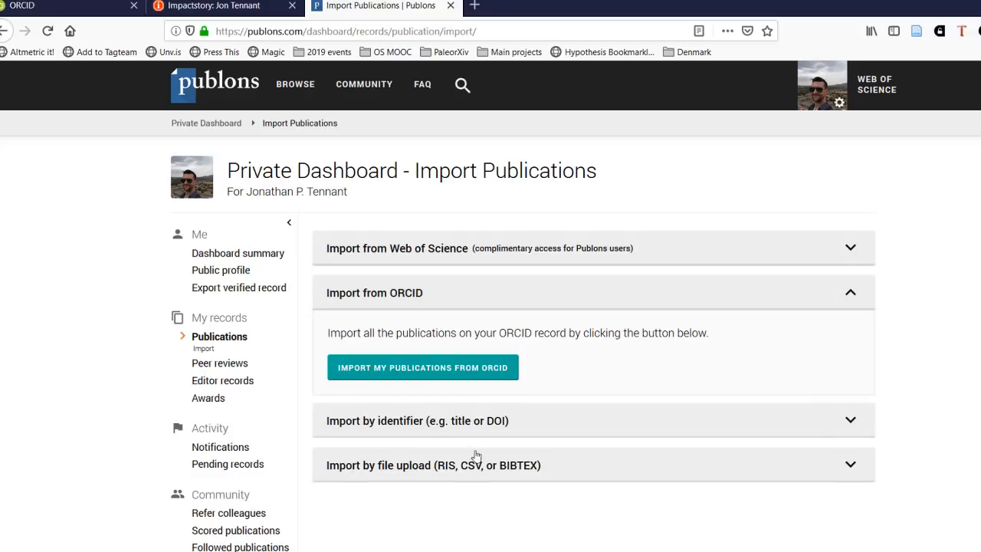
pyautogui.moveTo(466, 431)
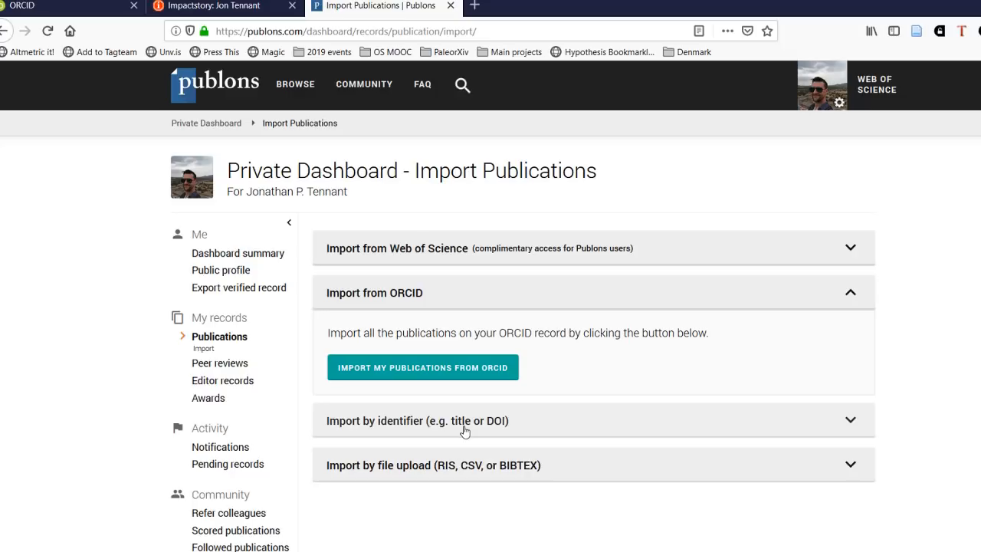
pyautogui.click(220, 337)
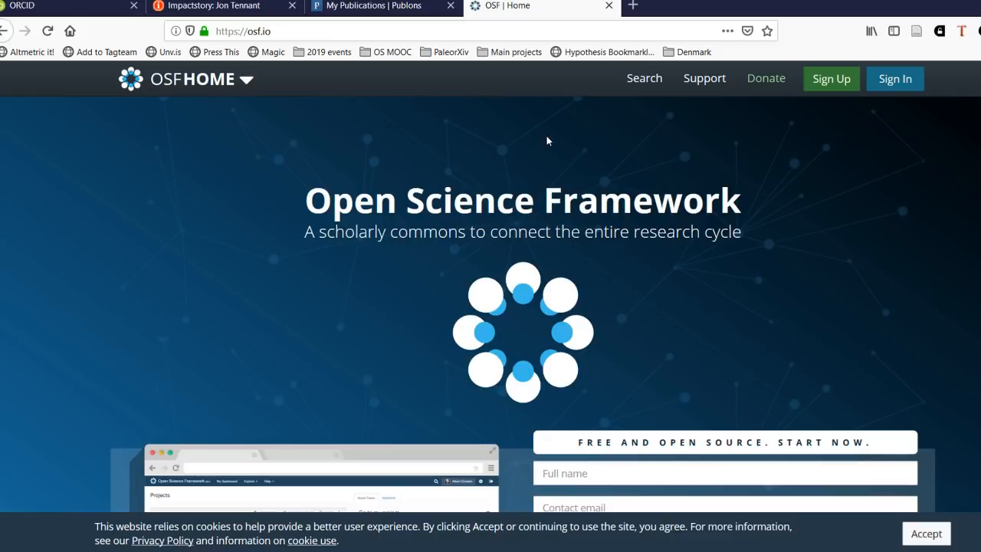
# - Sign in to OSF to reach the projects dashboard and reveal the OSF HOME services list
pyautogui.click(831, 78)
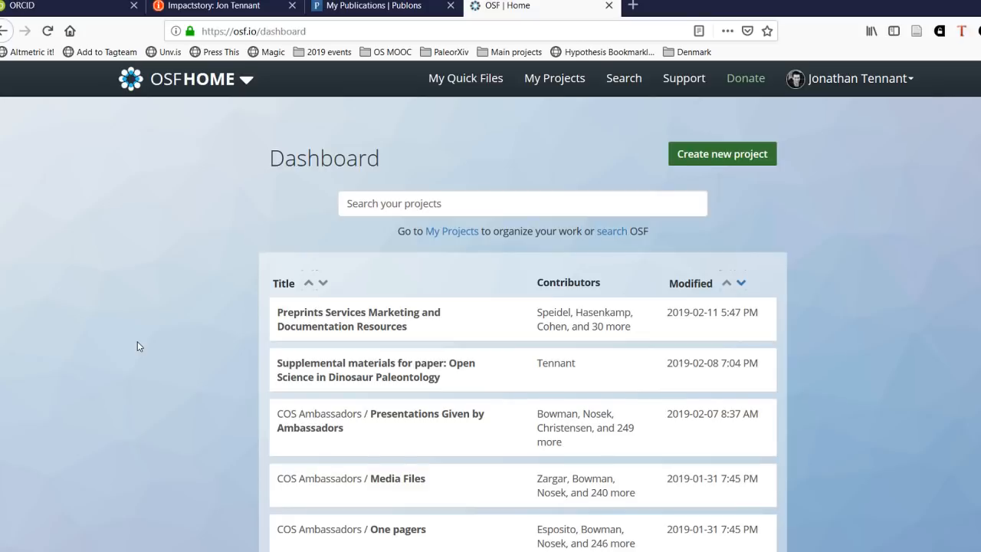
pyautogui.click(245, 80)
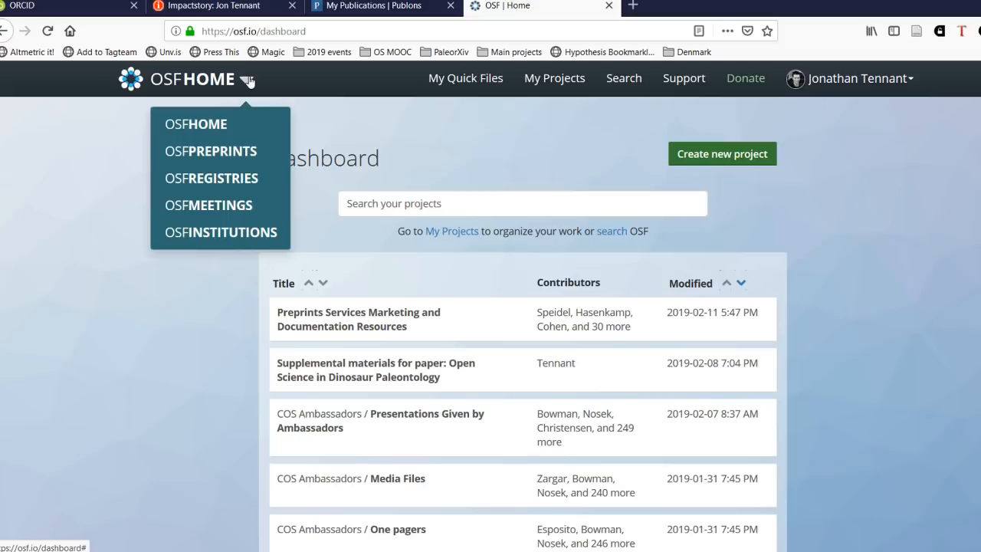